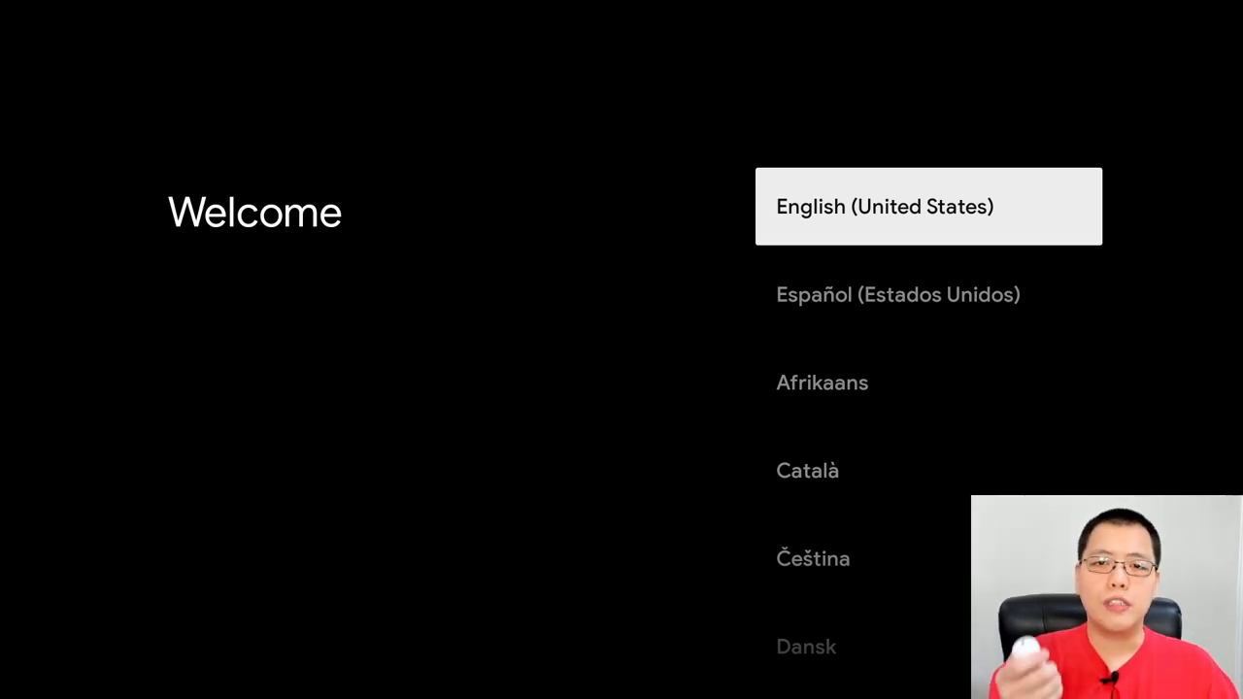
Choose English as the language and set up on the TV instead
{"action": "left_click", "coordinate": [927, 206]}
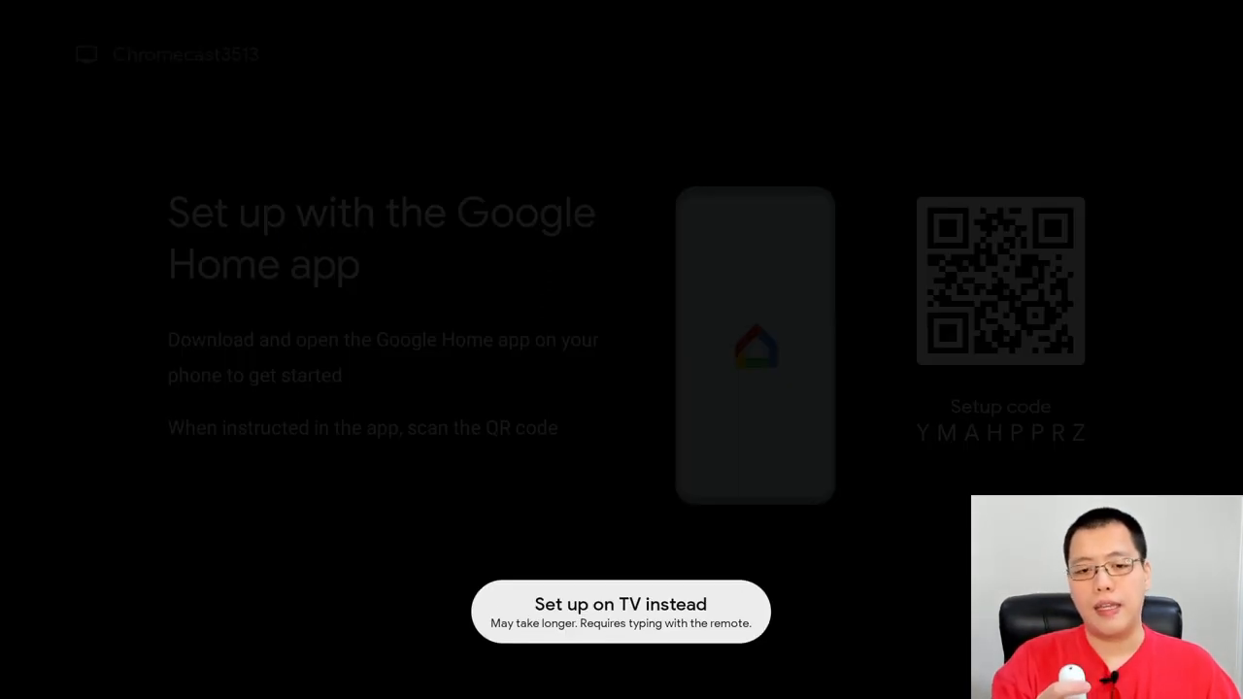
{"action": "left_click", "coordinate": [621, 604]}
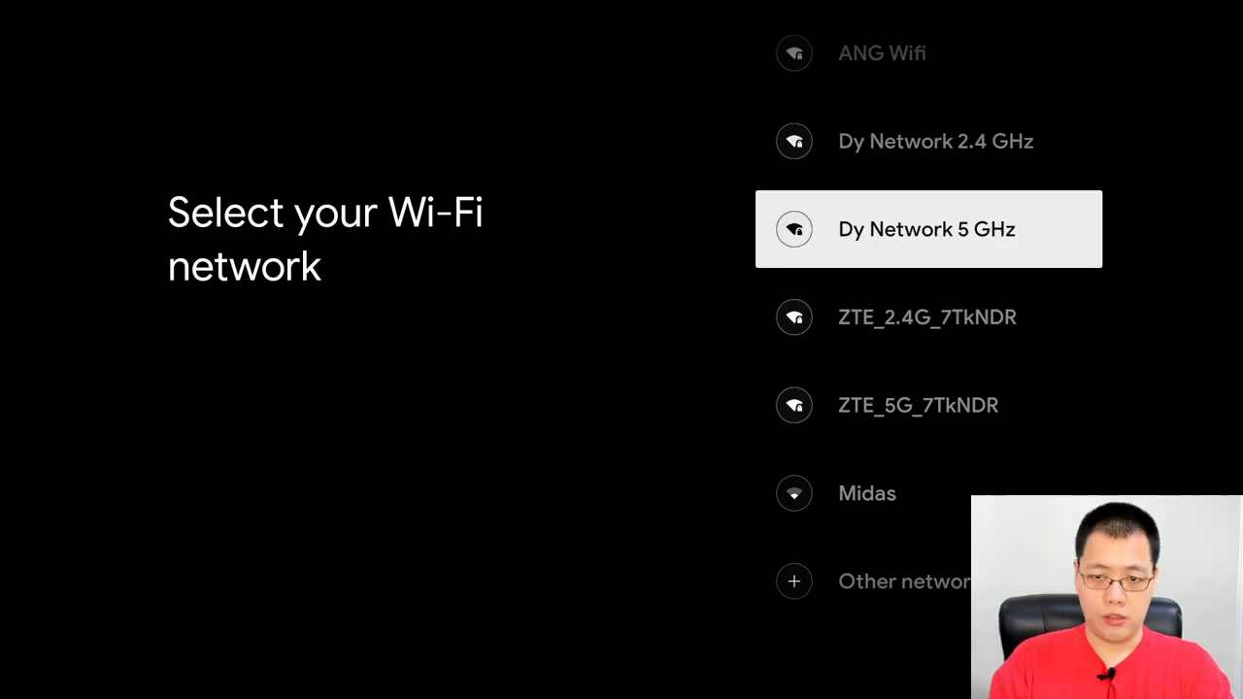
{"action": "left_click", "coordinate": [926, 229]}
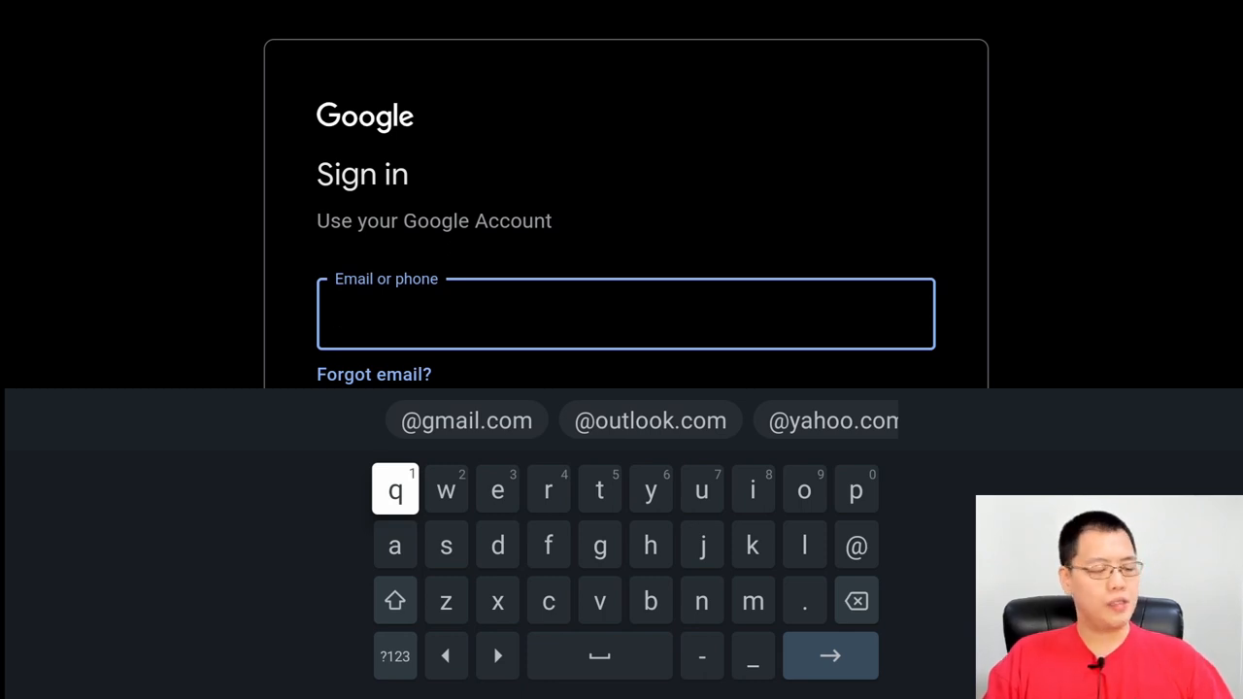
Submit the Google account email, then enter and submit the password
{"action": "left_click", "coordinate": [829, 655]}
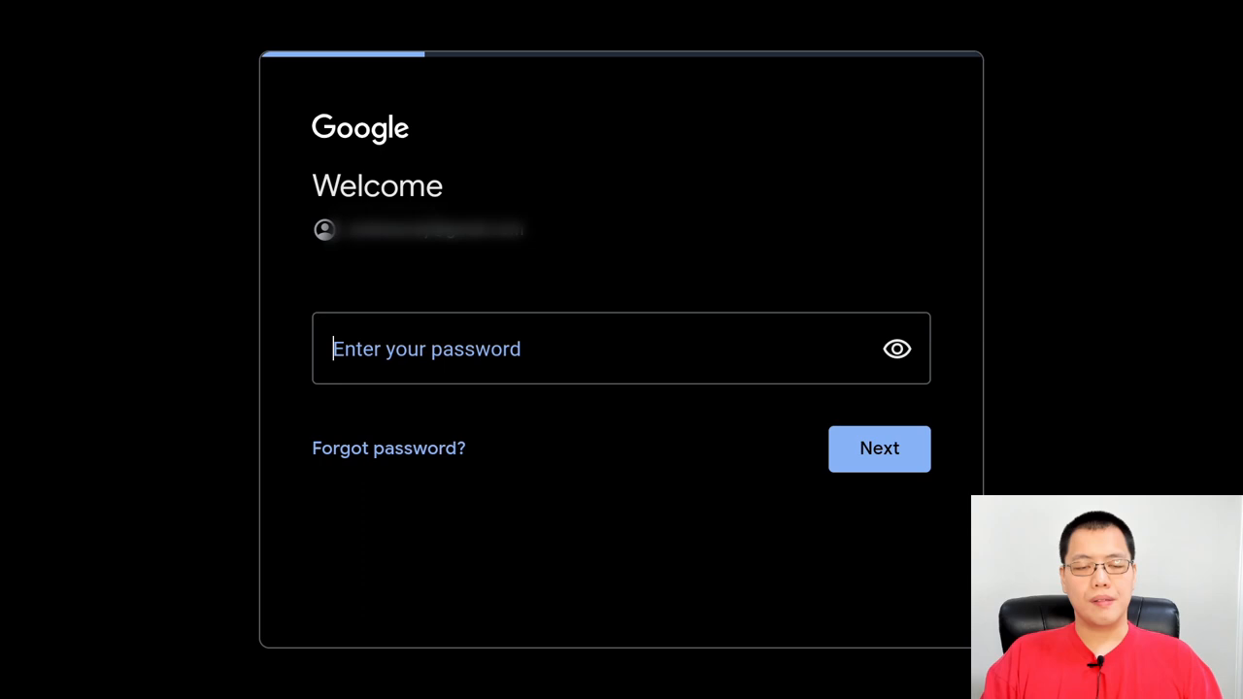
{"action": "left_click", "coordinate": [621, 348]}
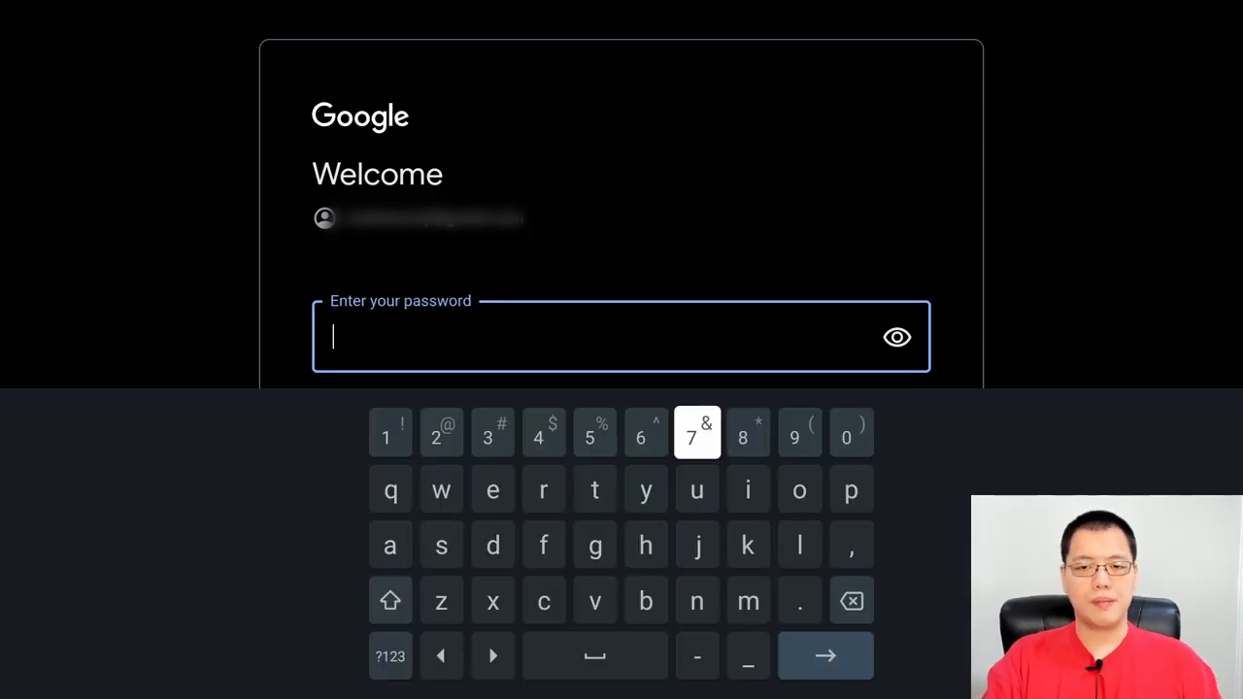
{"action": "left_click", "coordinate": [825, 656]}
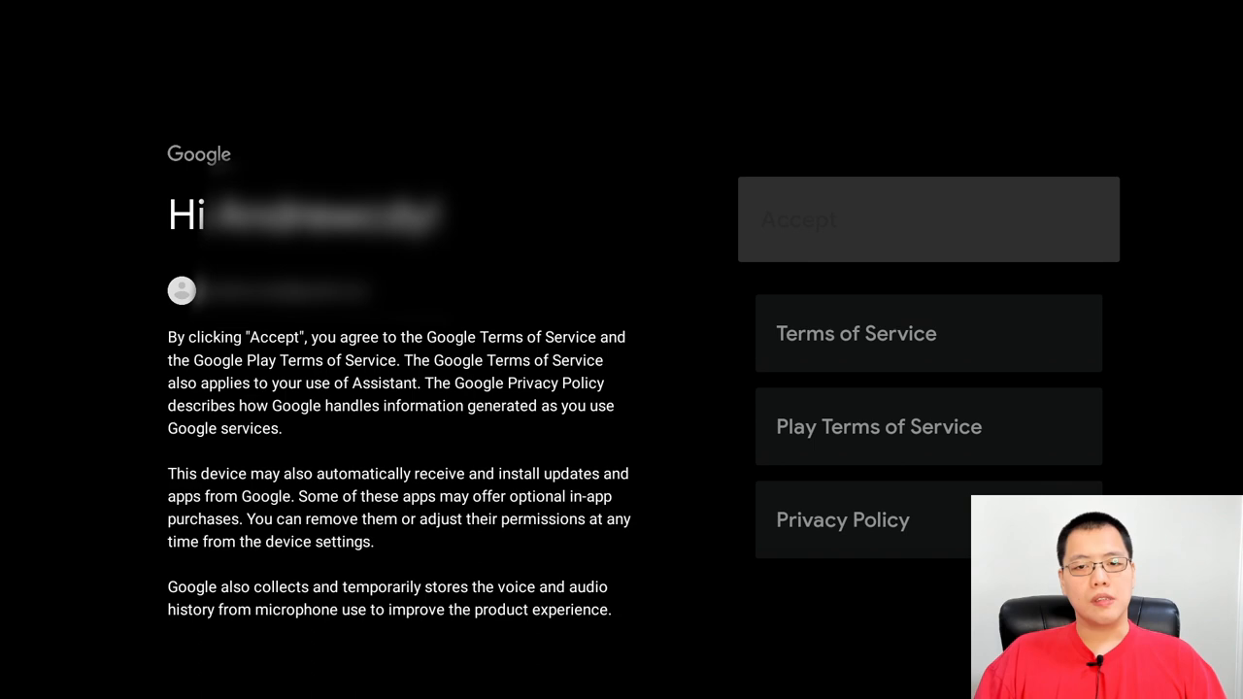
Accept the Google terms of service and confirm the chosen streaming subscriptions
{"action": "left_click", "coordinate": [927, 218]}
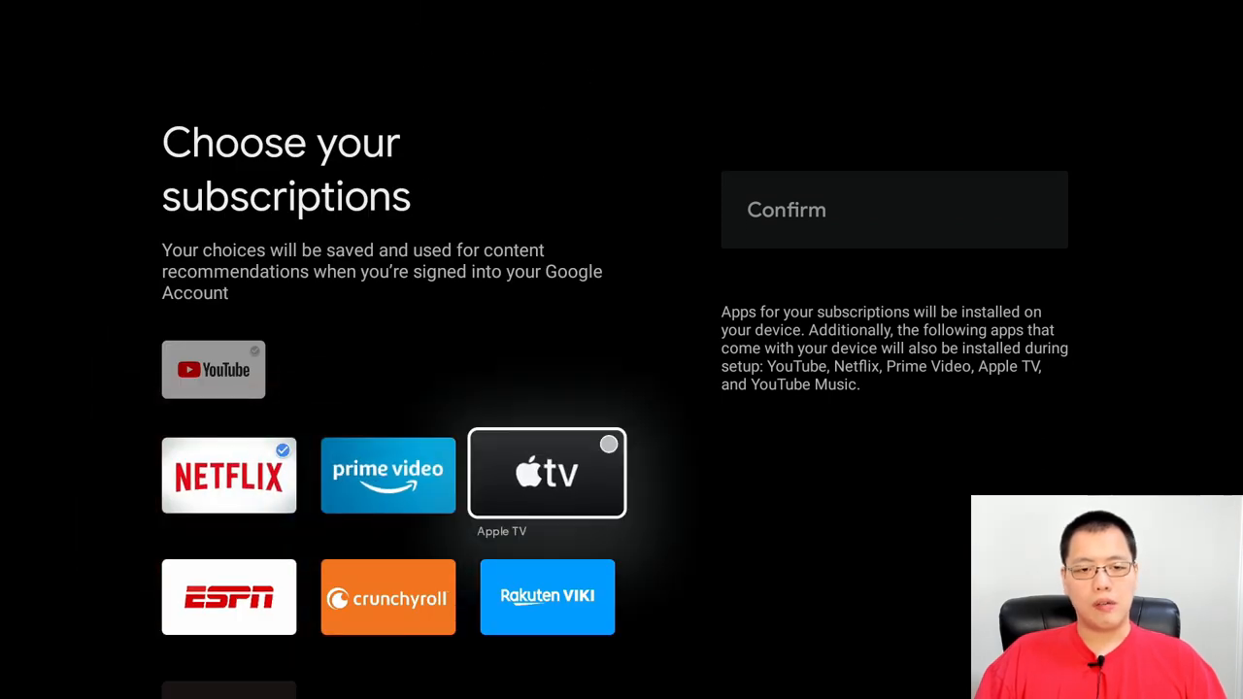
{"action": "mouse_move", "coordinate": [893, 210]}
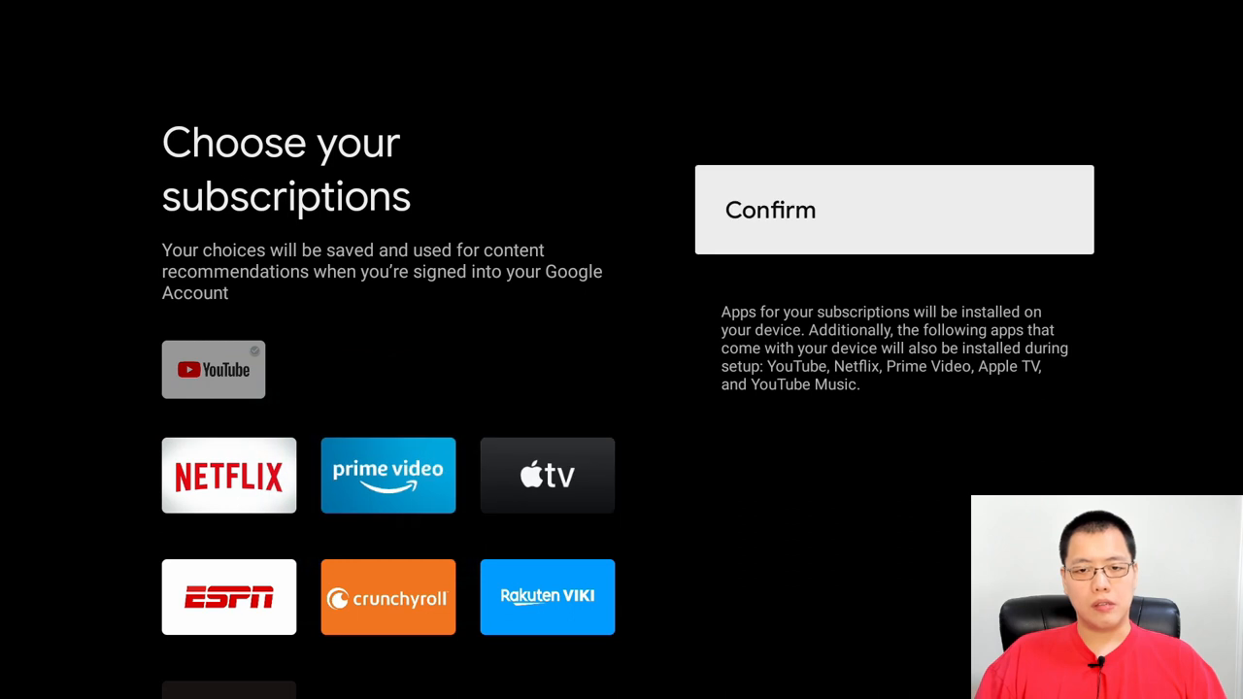
{"action": "left_click", "coordinate": [892, 210]}
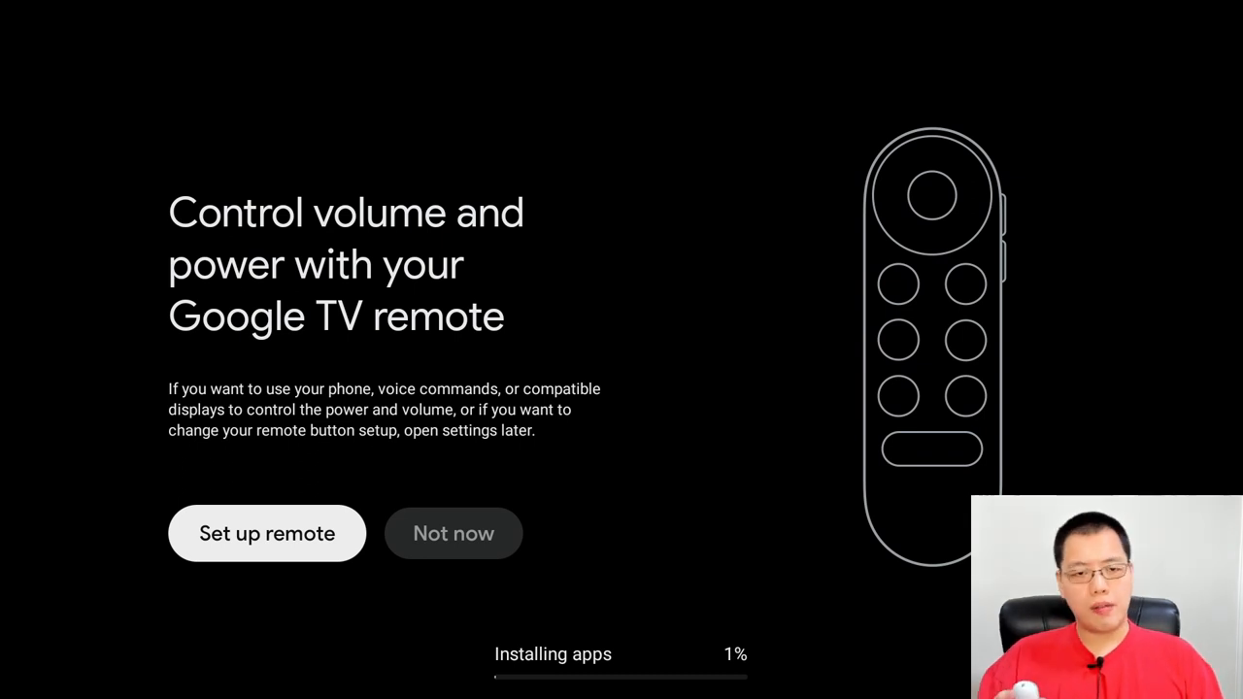
Browse the remote's TV brand list, then choose 'Not now' to skip remote setup
{"action": "left_click", "coordinate": [267, 533]}
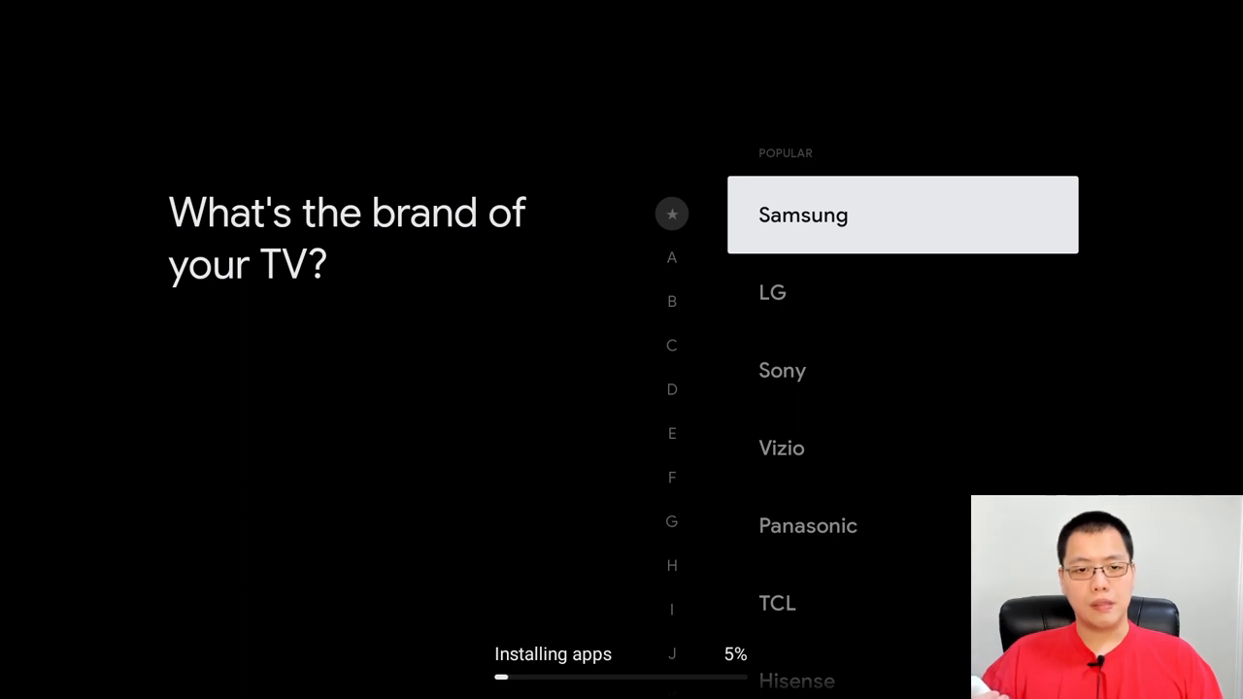
{"action": "scroll", "scroll_direction": "down", "scroll_amount": 3}
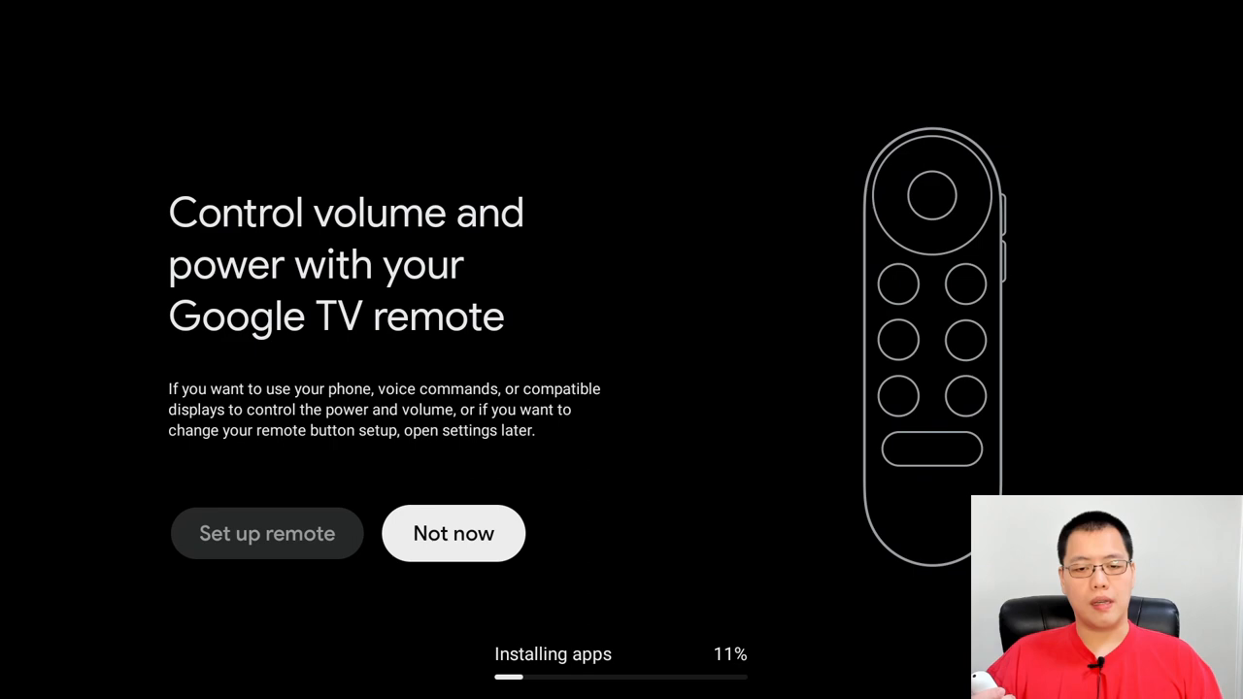
{"action": "left_click", "coordinate": [453, 533]}
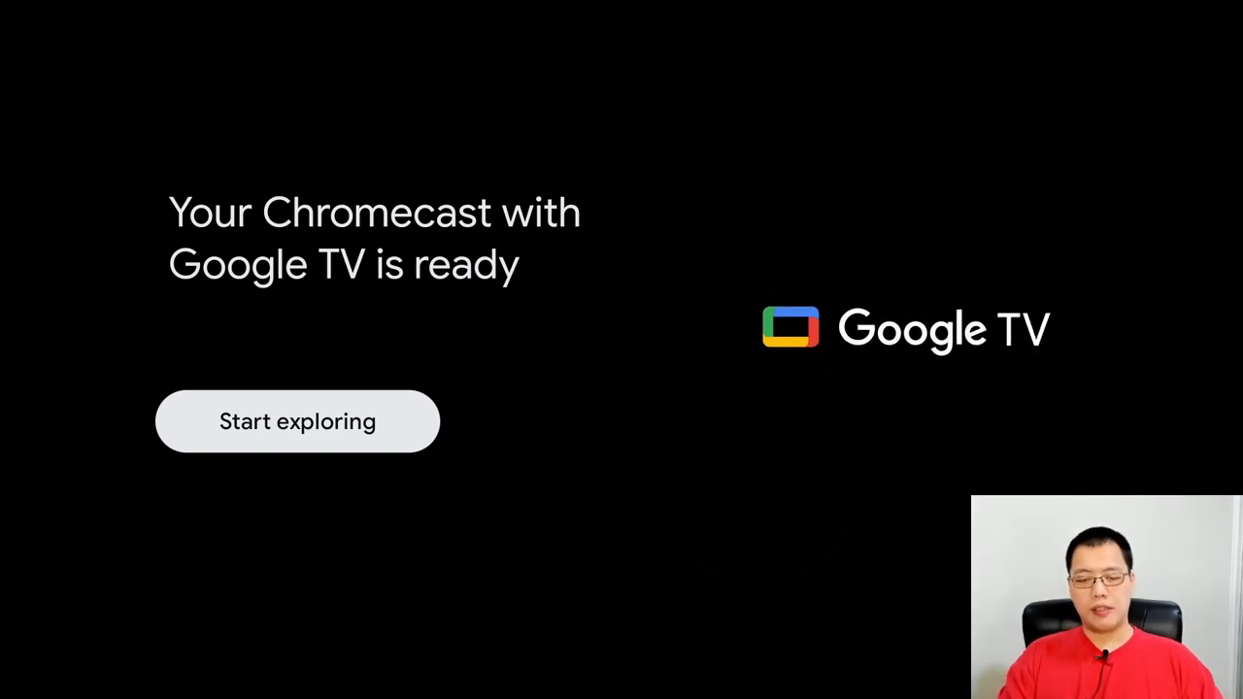
Start exploring, view purchased Gravity in the Library, then return to Home
{"action": "left_click", "coordinate": [297, 421]}
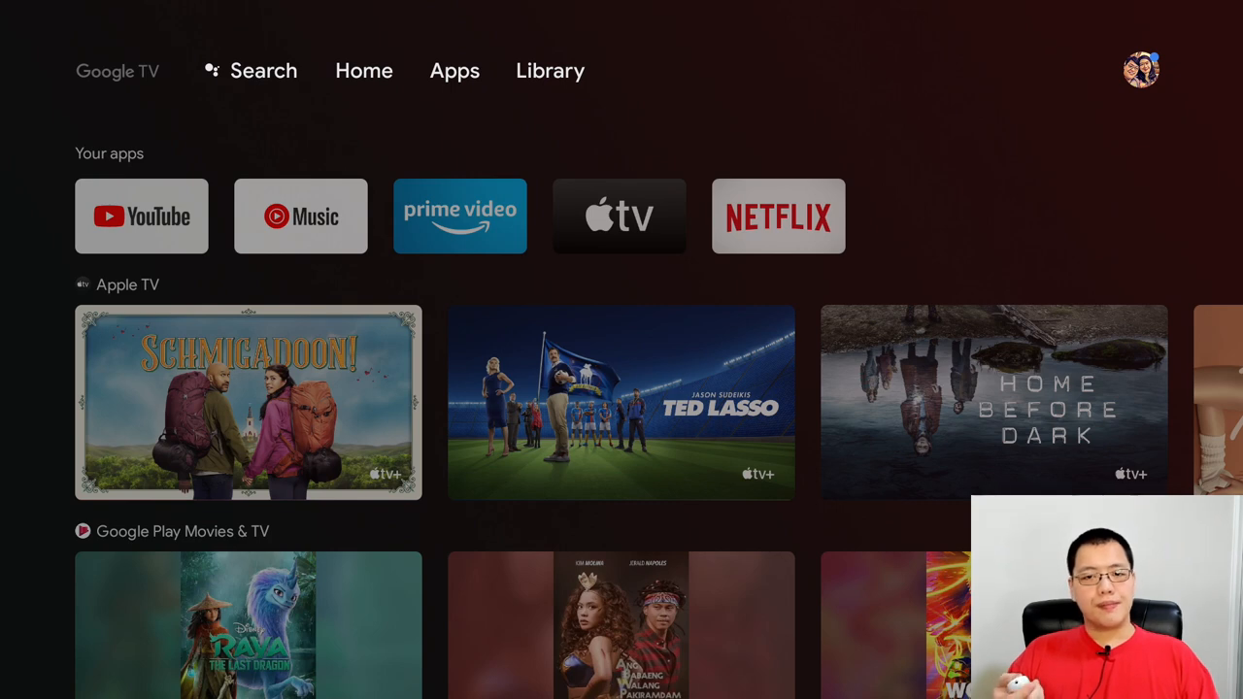
{"action": "left_click", "coordinate": [364, 70]}
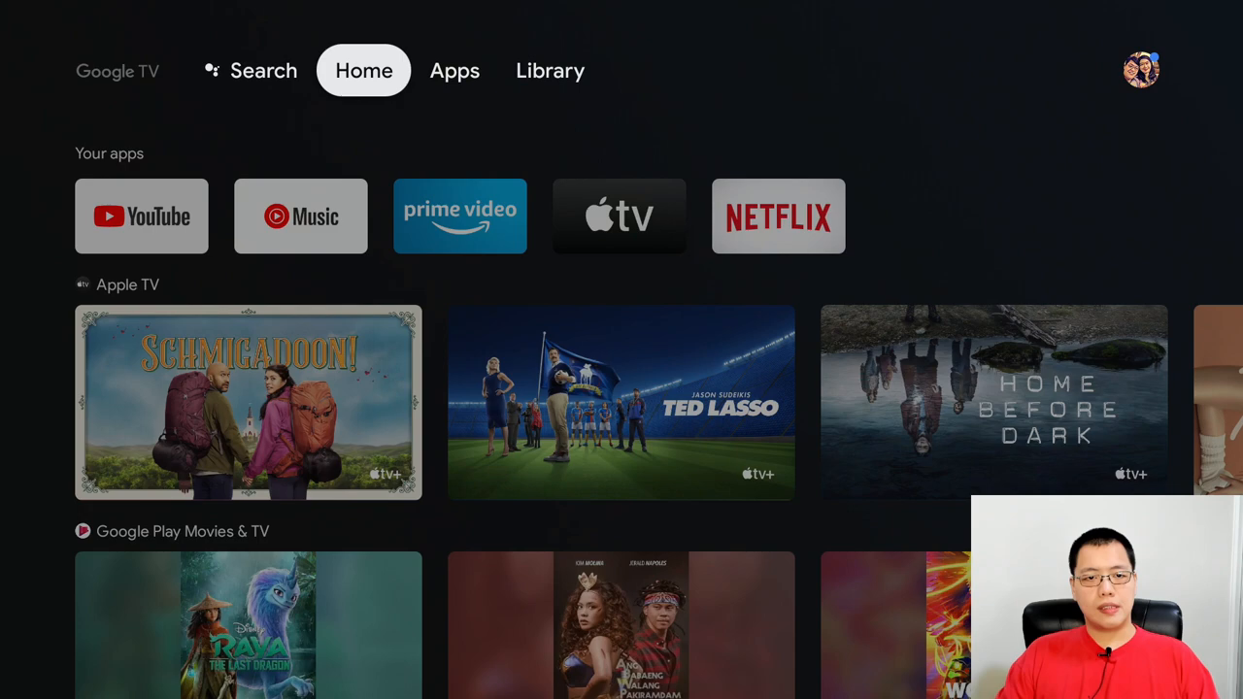
{"action": "left_click", "coordinate": [550, 70]}
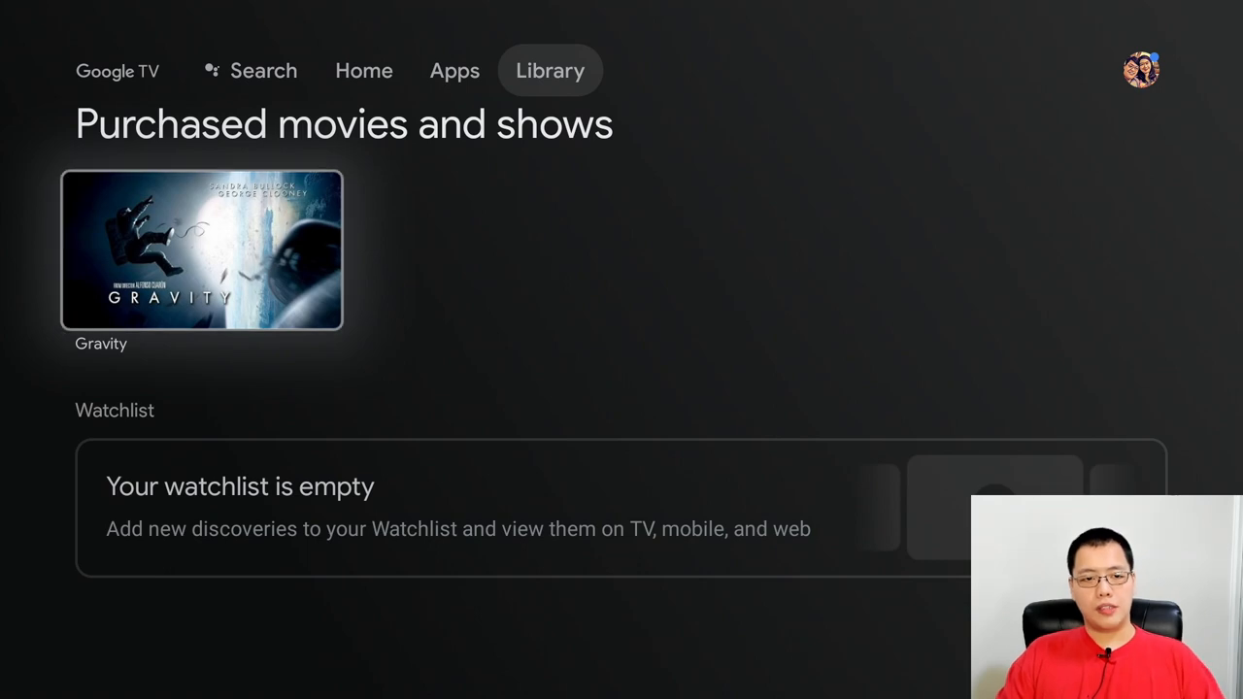
{"action": "left_click", "coordinate": [201, 249]}
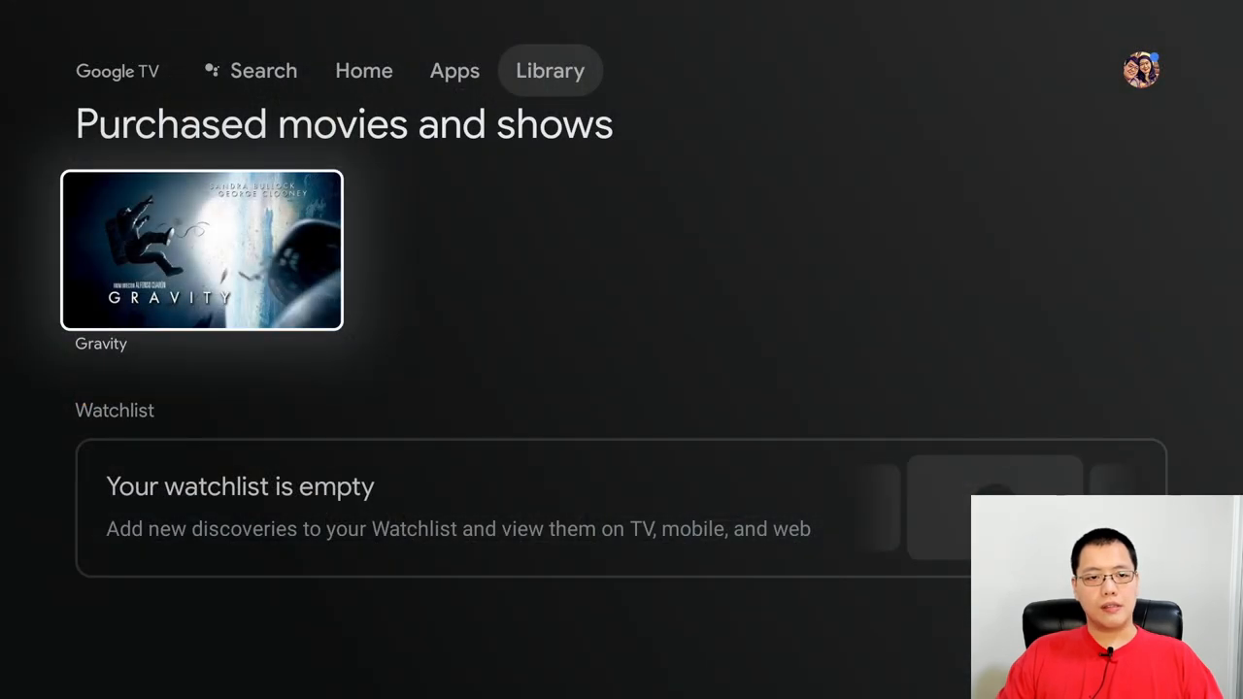
{"action": "left_click", "coordinate": [364, 70]}
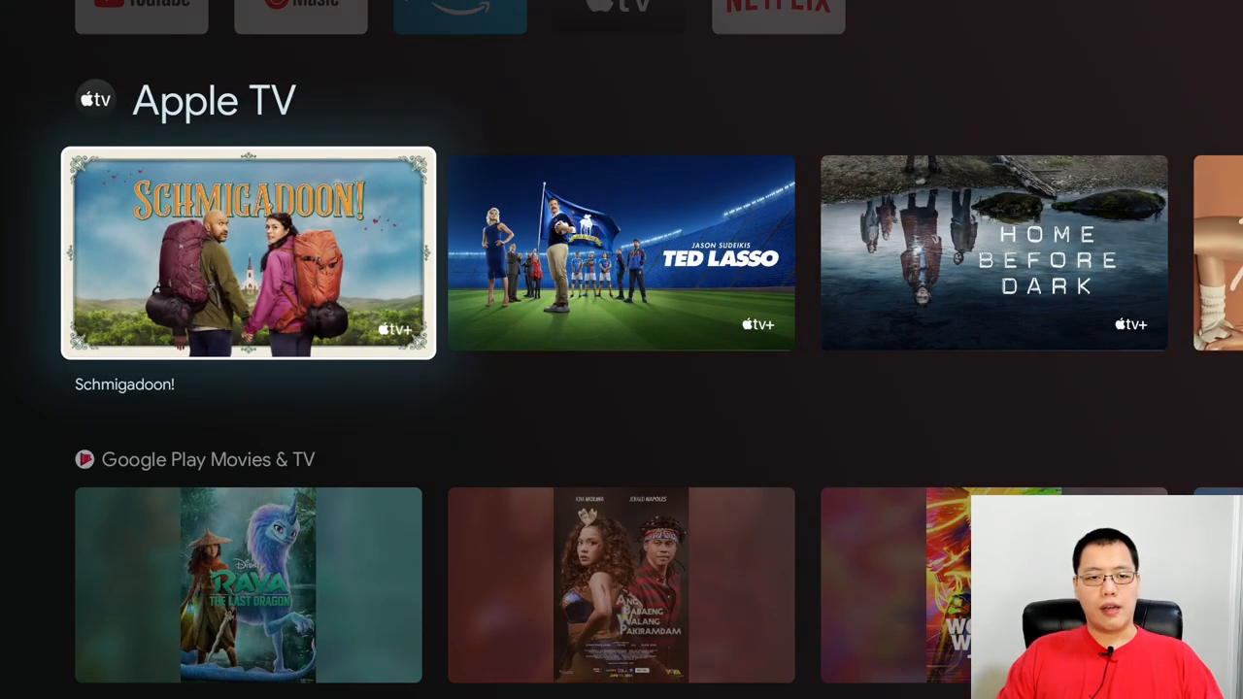
Browse down the Home rows for Apple TV, Google Play Movies & TV and YouTube
{"action": "scroll", "scroll_direction": "right", "scroll_amount": 3}
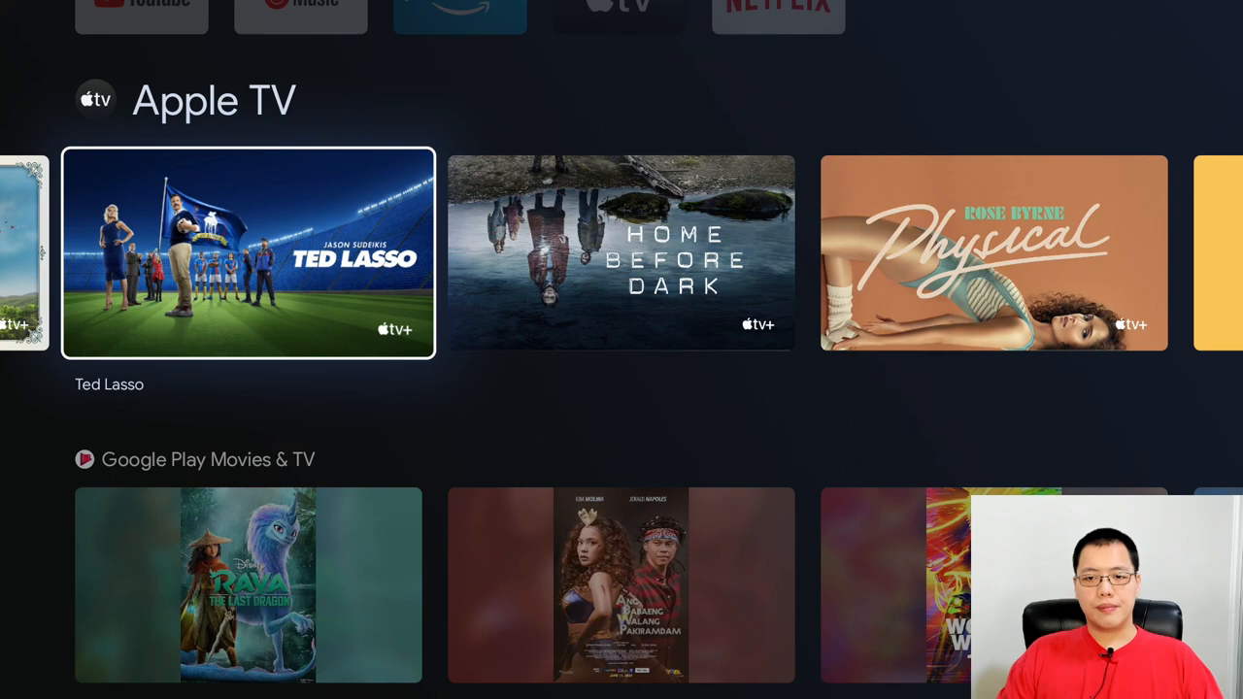
{"action": "scroll", "scroll_direction": "down", "scroll_amount": 3}
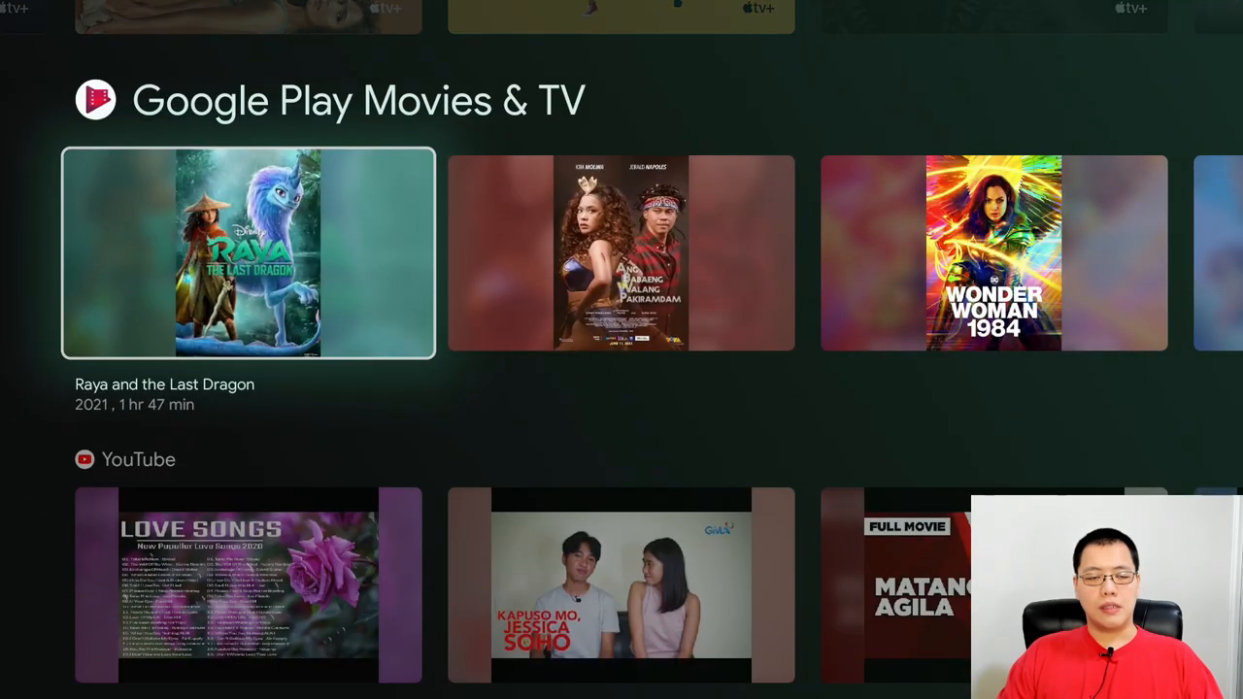
{"action": "scroll", "scroll_direction": "down", "scroll_amount": 3}
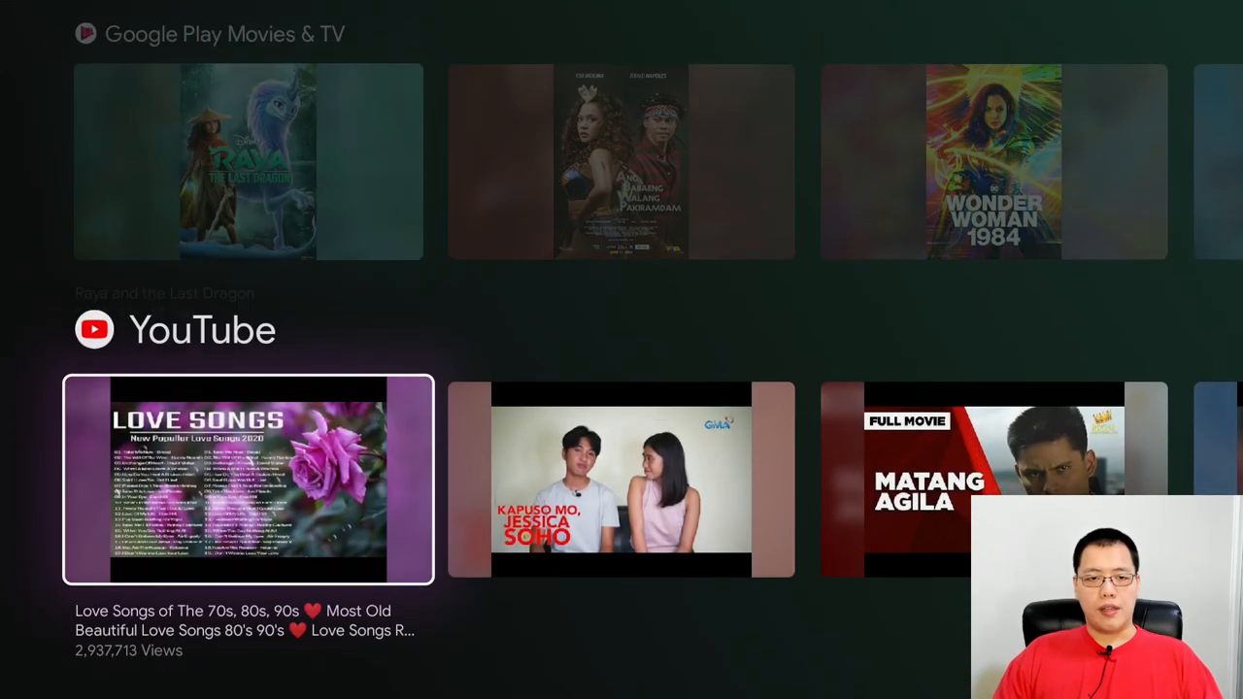
{"action": "scroll", "scroll_direction": "right", "scroll_amount": 3}
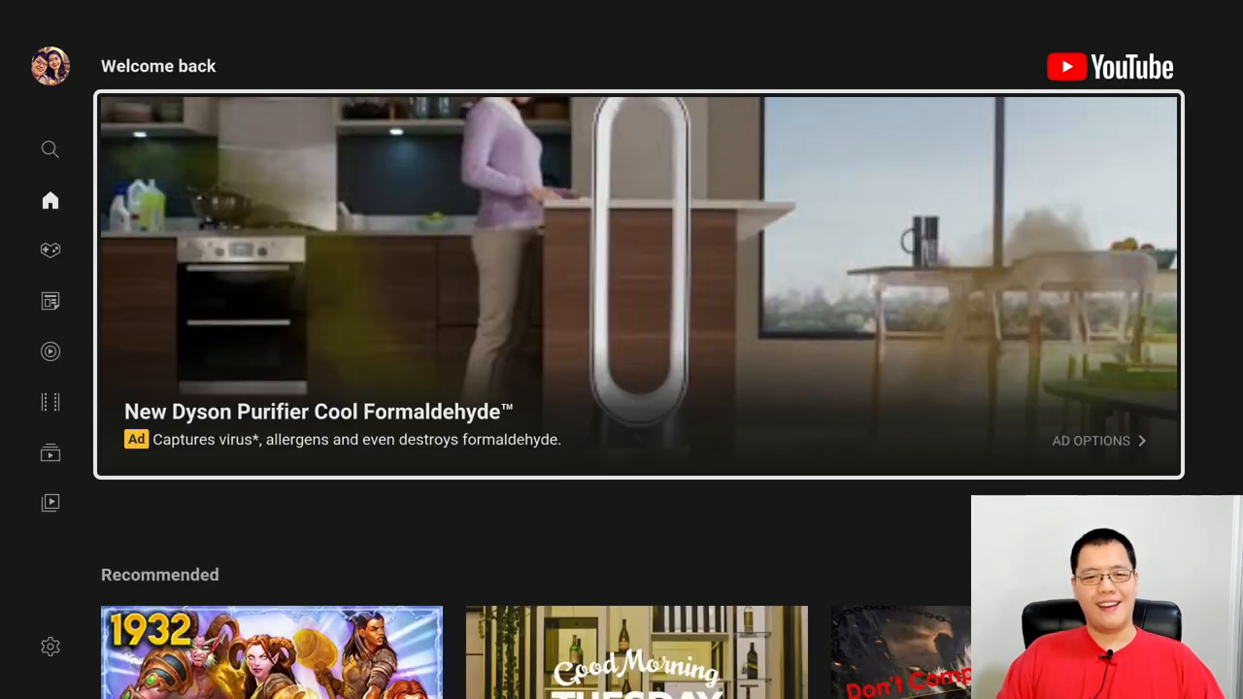
Scroll through YouTube's home feed of topic recommendations before returning to Google TV
{"action": "scroll", "scroll_direction": "down", "scroll_amount": 3}
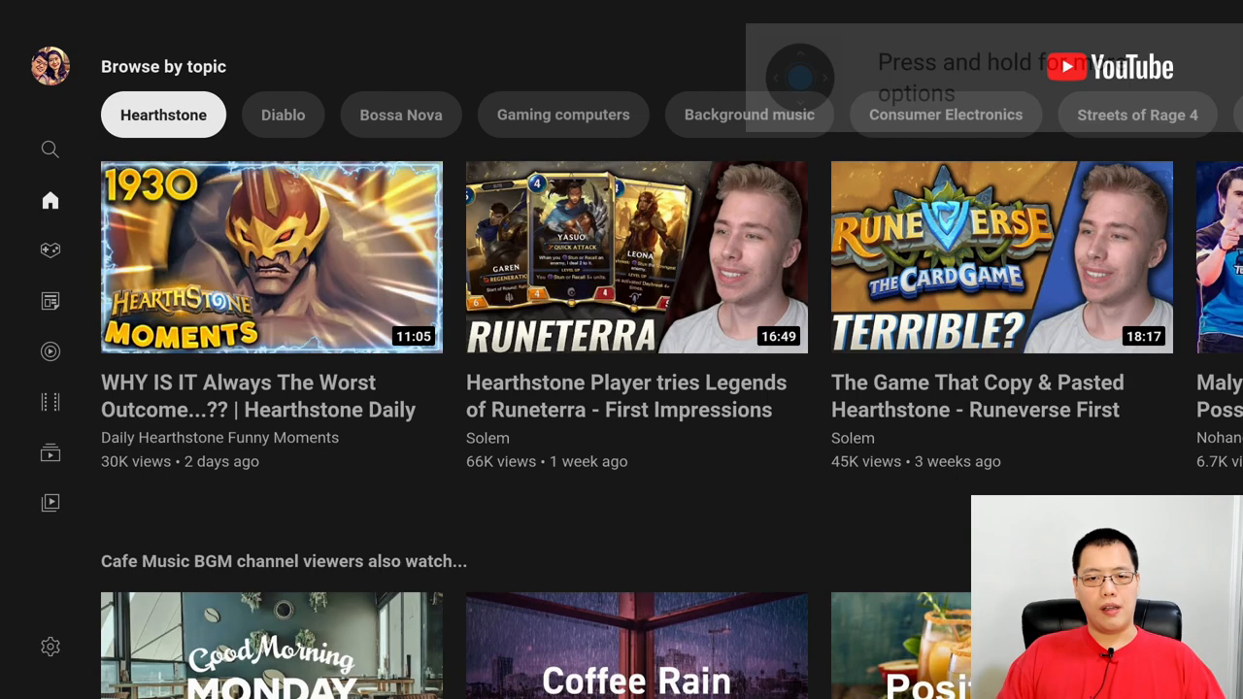
{"action": "scroll", "scroll_direction": "down", "scroll_amount": 3}
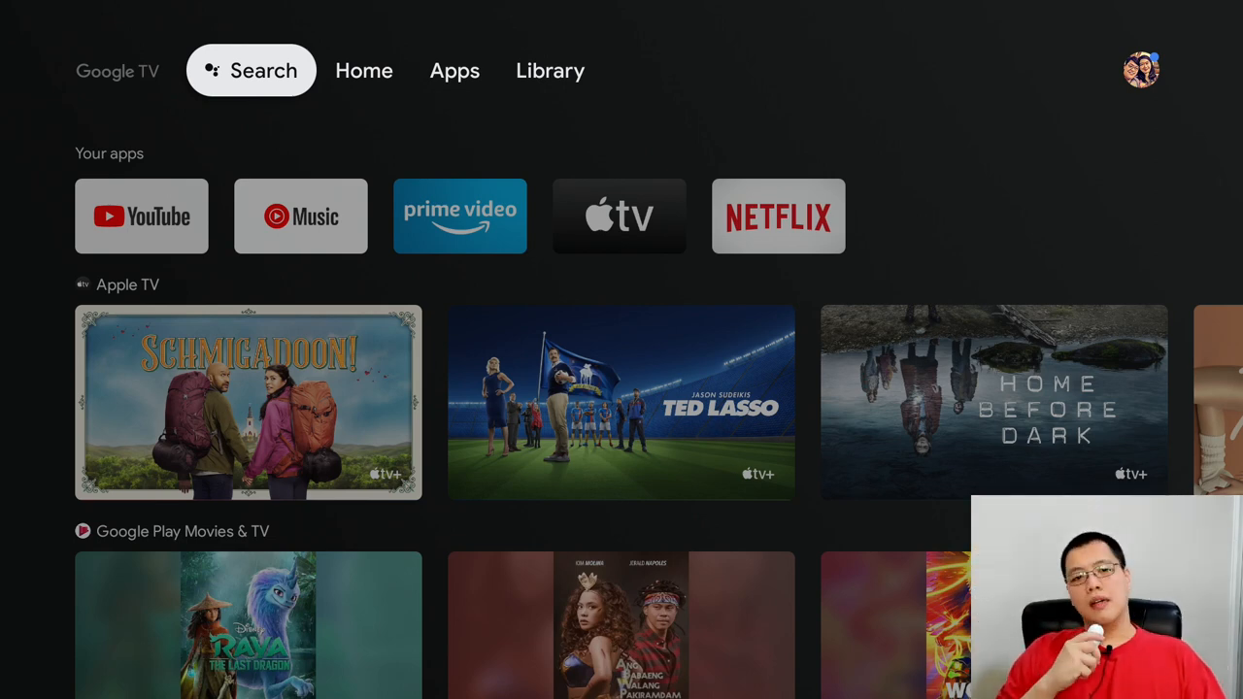
{"action": "left_click", "coordinate": [1205, 30]}
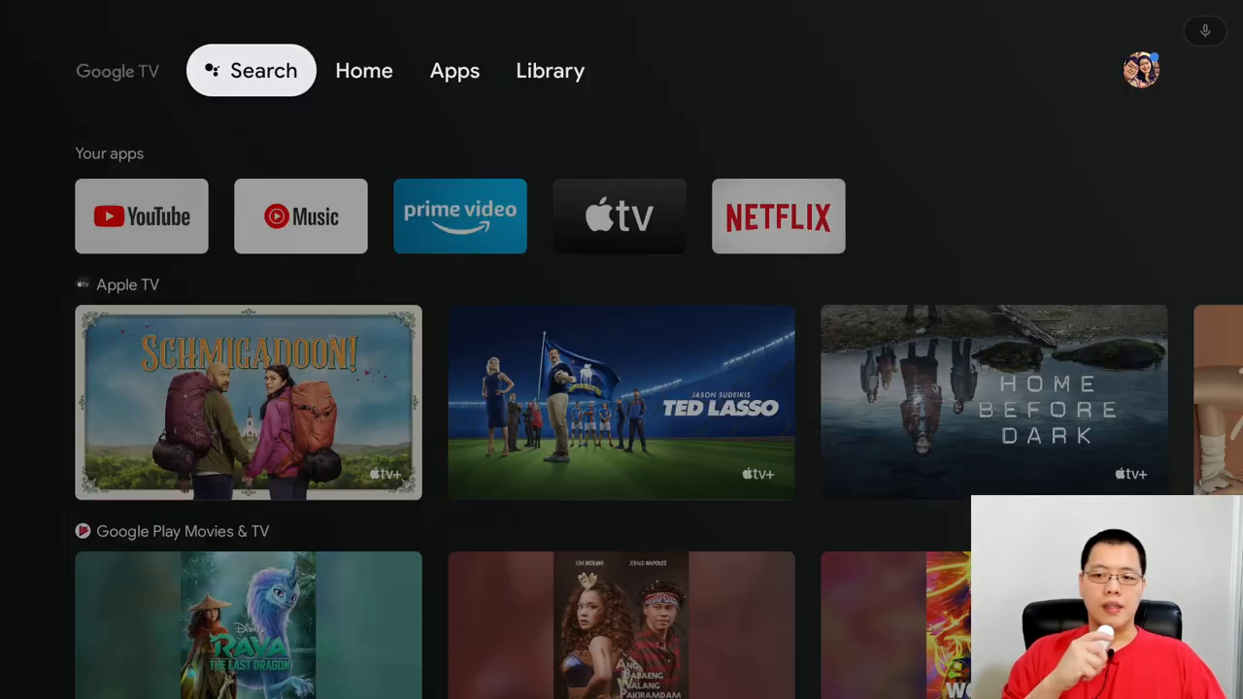
{"action": "left_click", "coordinate": [250, 70]}
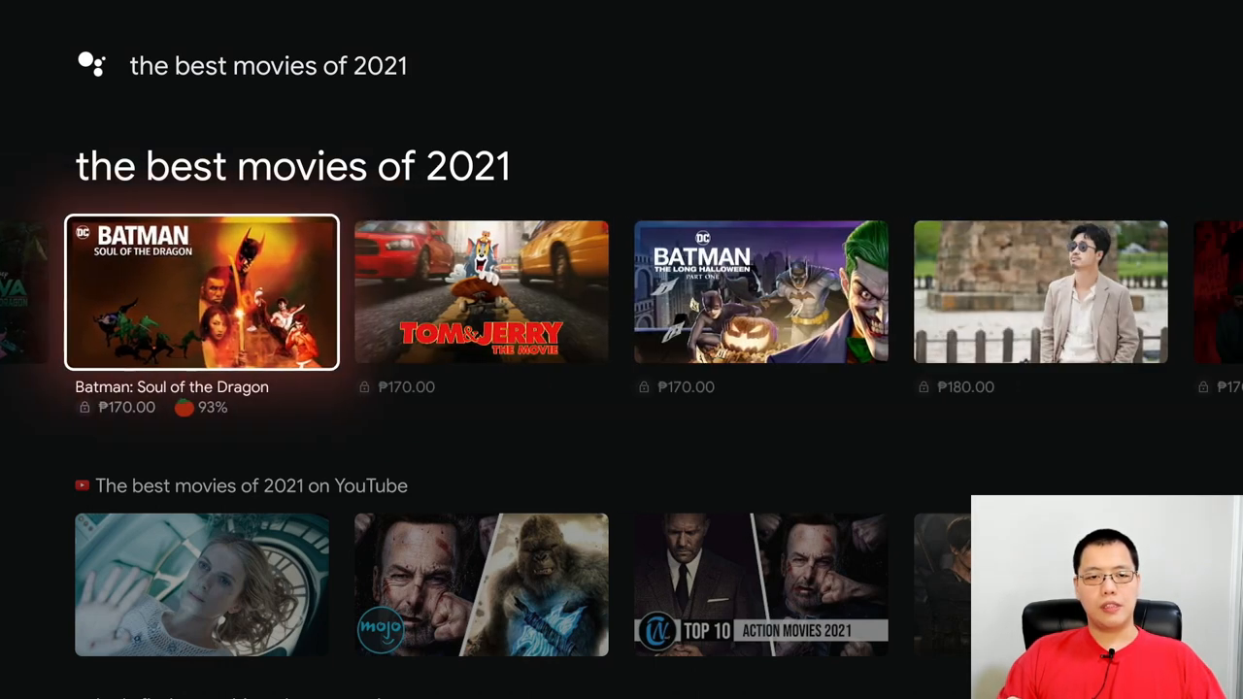
{"action": "scroll", "scroll_direction": "down", "scroll_amount": 3}
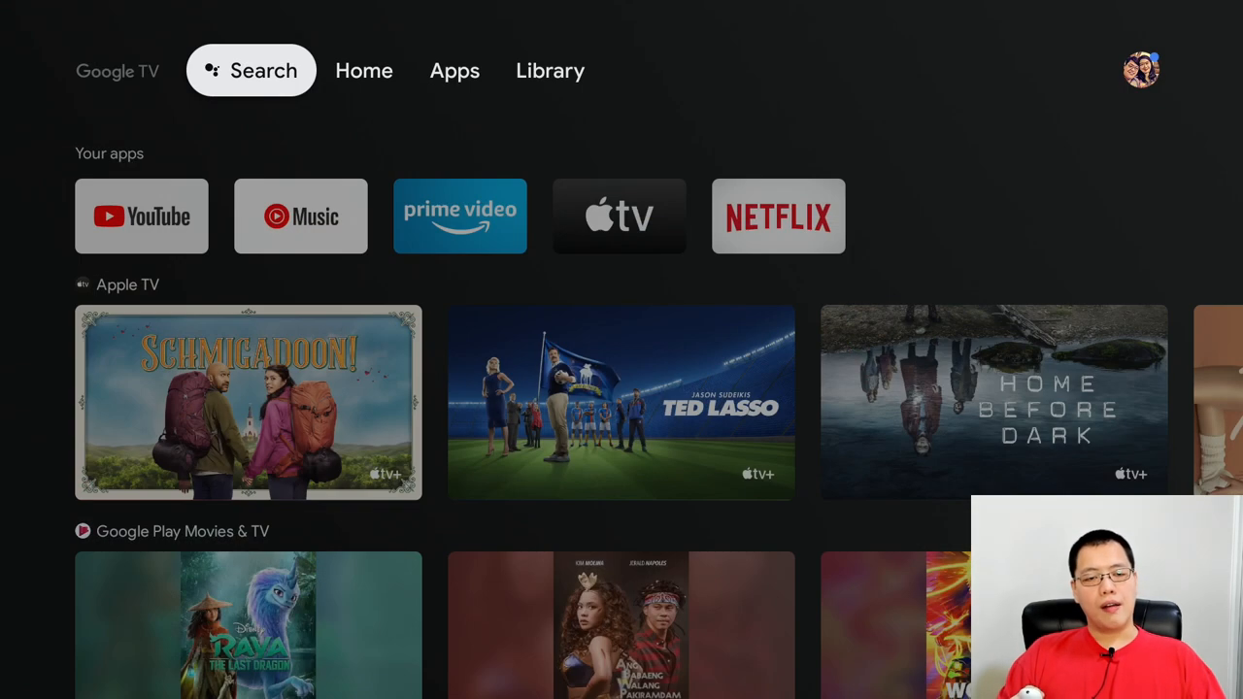
{"action": "left_click", "coordinate": [455, 70]}
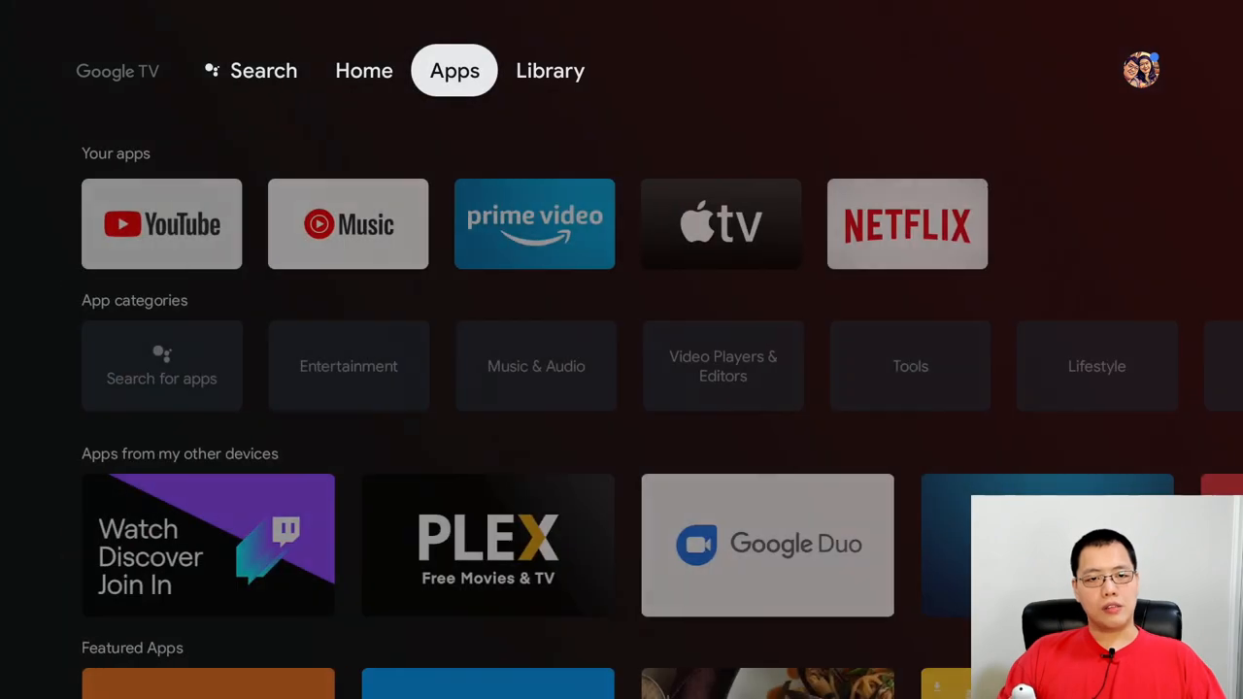
{"action": "scroll", "scroll_direction": "down", "scroll_amount": 3}
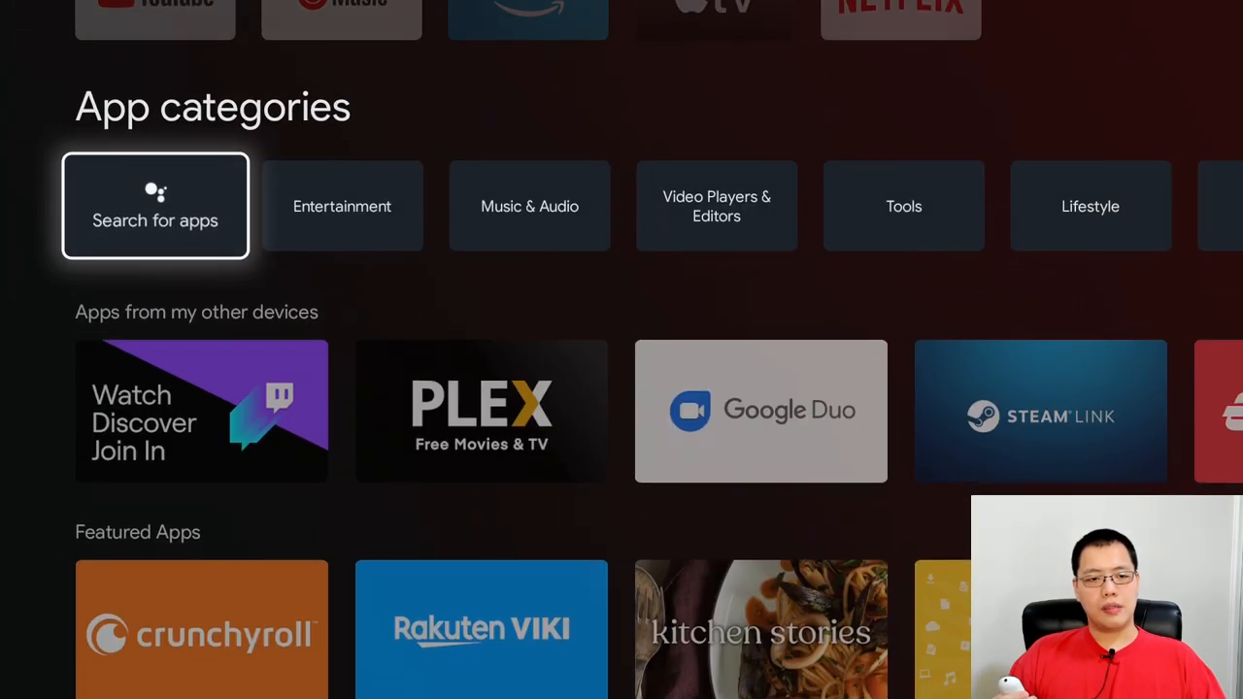
{"action": "scroll", "scroll_direction": "down", "scroll_amount": 3}
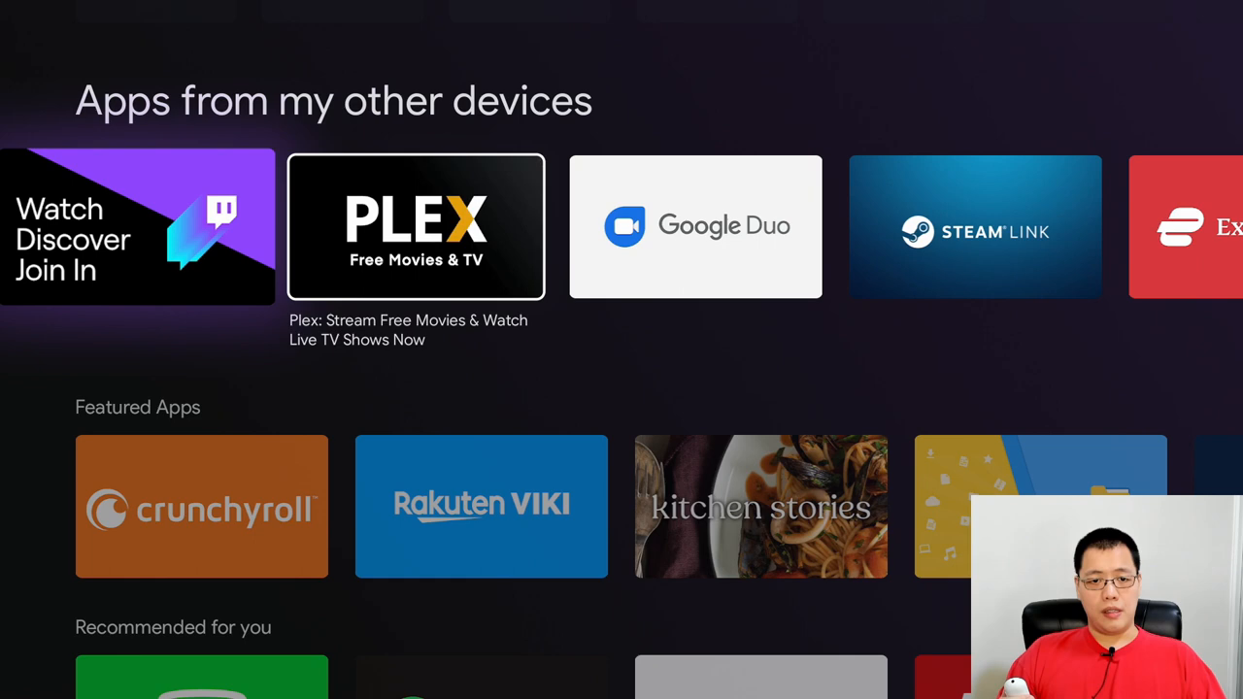
{"action": "scroll", "scroll_direction": "right", "scroll_amount": 3}
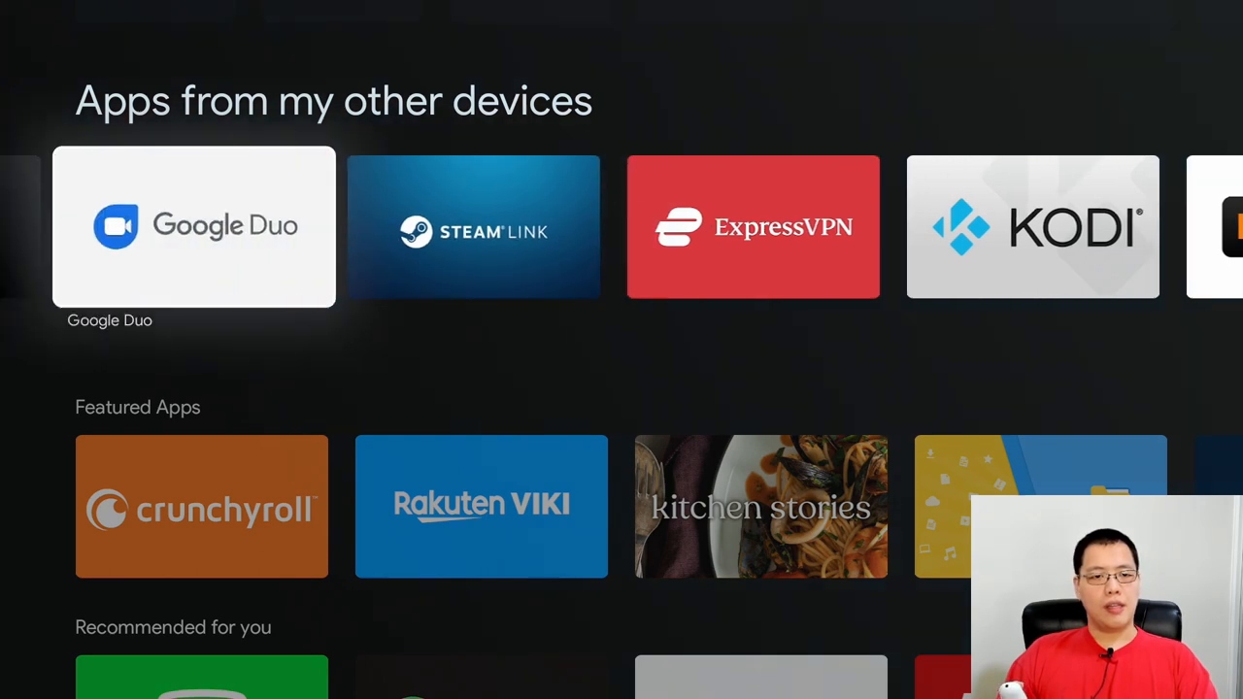
{"action": "scroll", "scroll_direction": "left", "scroll_amount": 3}
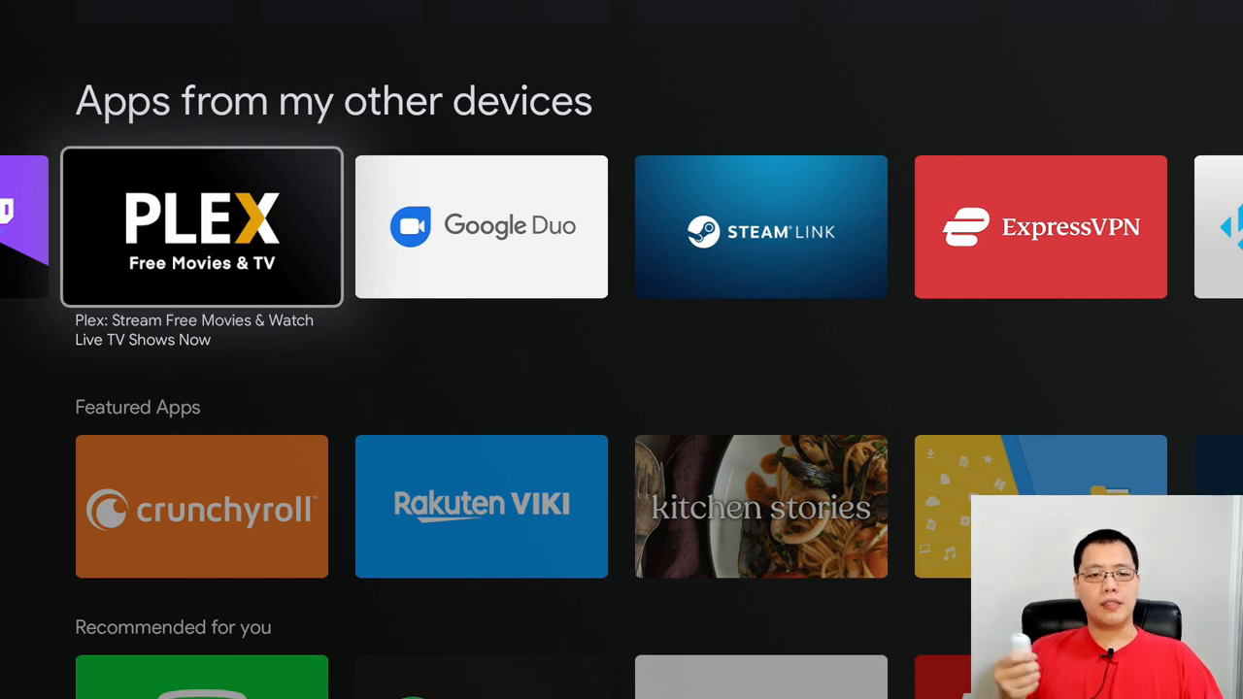
{"action": "scroll", "scroll_direction": "down", "scroll_amount": 3}
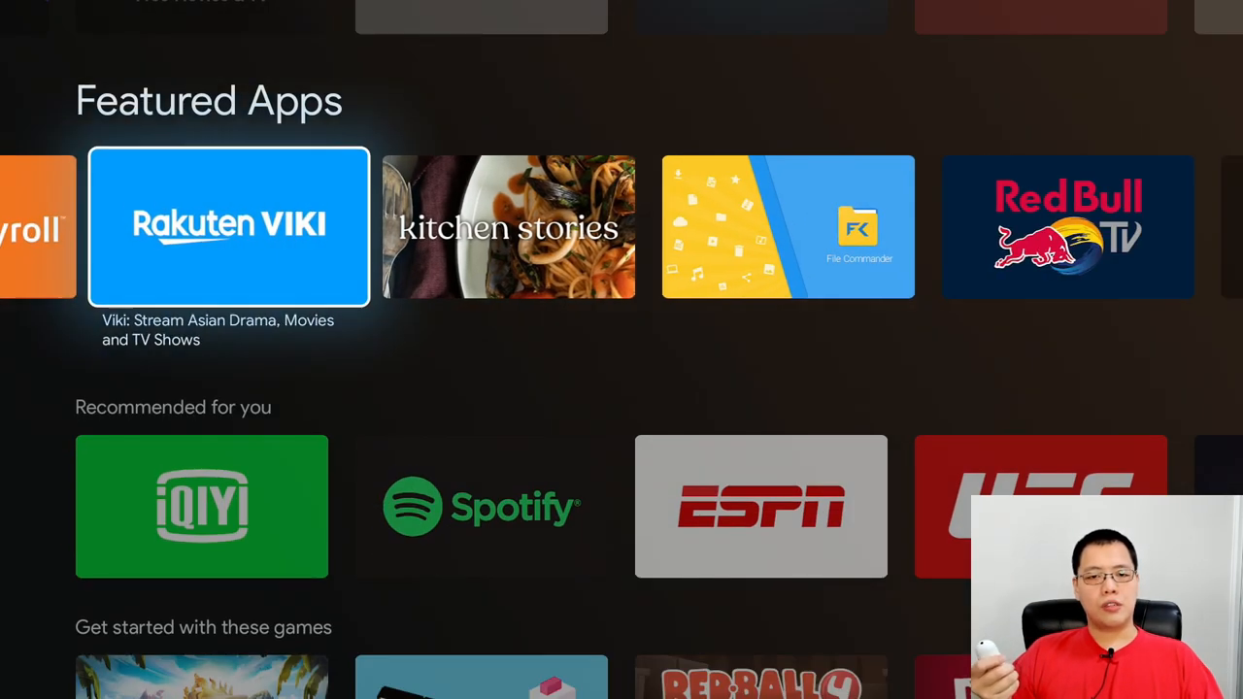
{"action": "scroll", "scroll_direction": "right", "scroll_amount": 3}
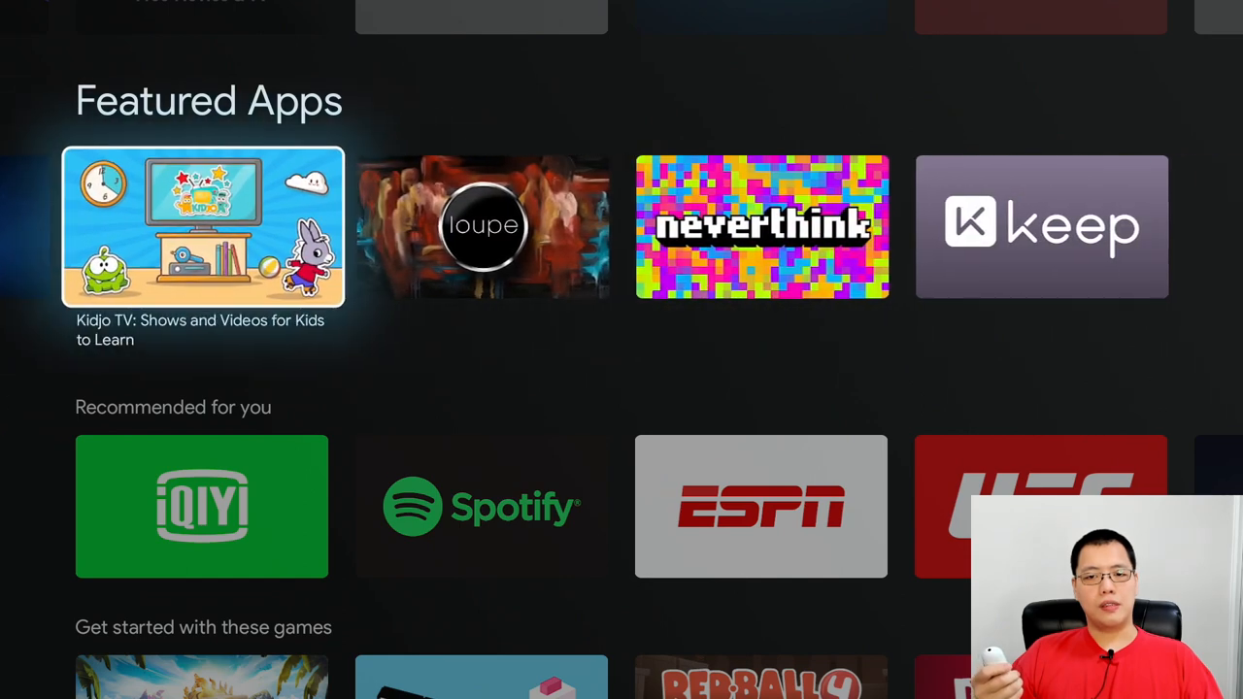
{"action": "scroll", "scroll_direction": "down", "scroll_amount": 3}
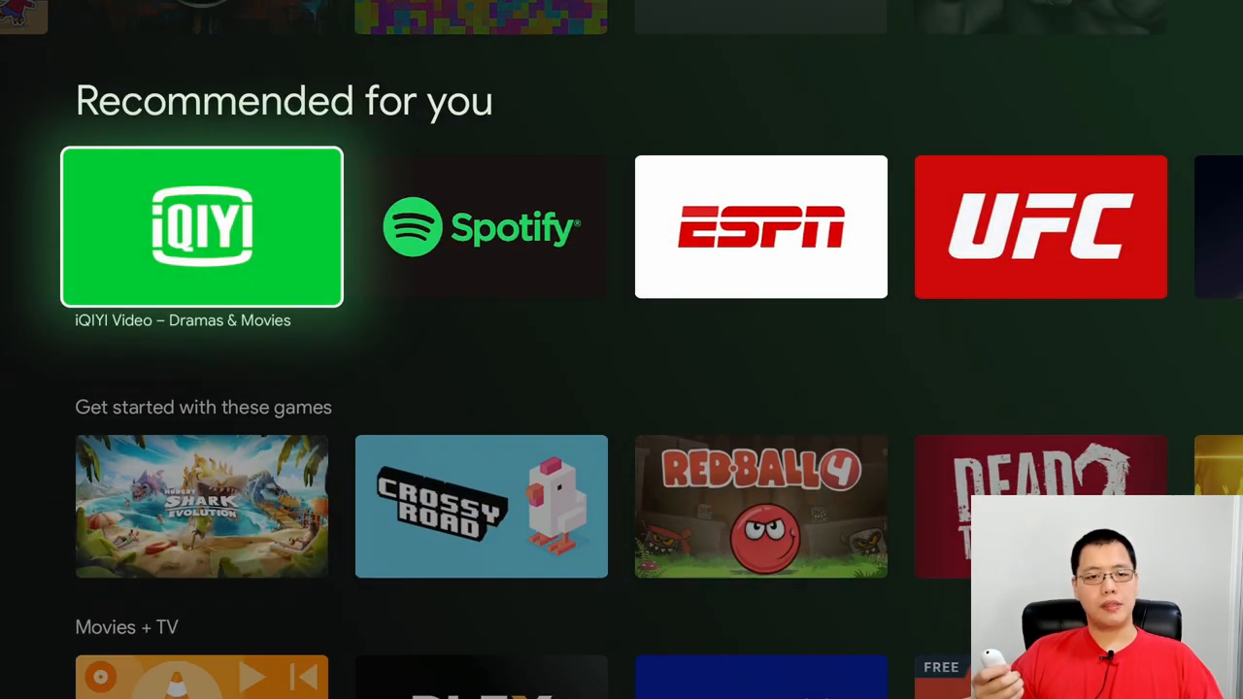
{"action": "scroll", "scroll_direction": "down", "scroll_amount": 3}
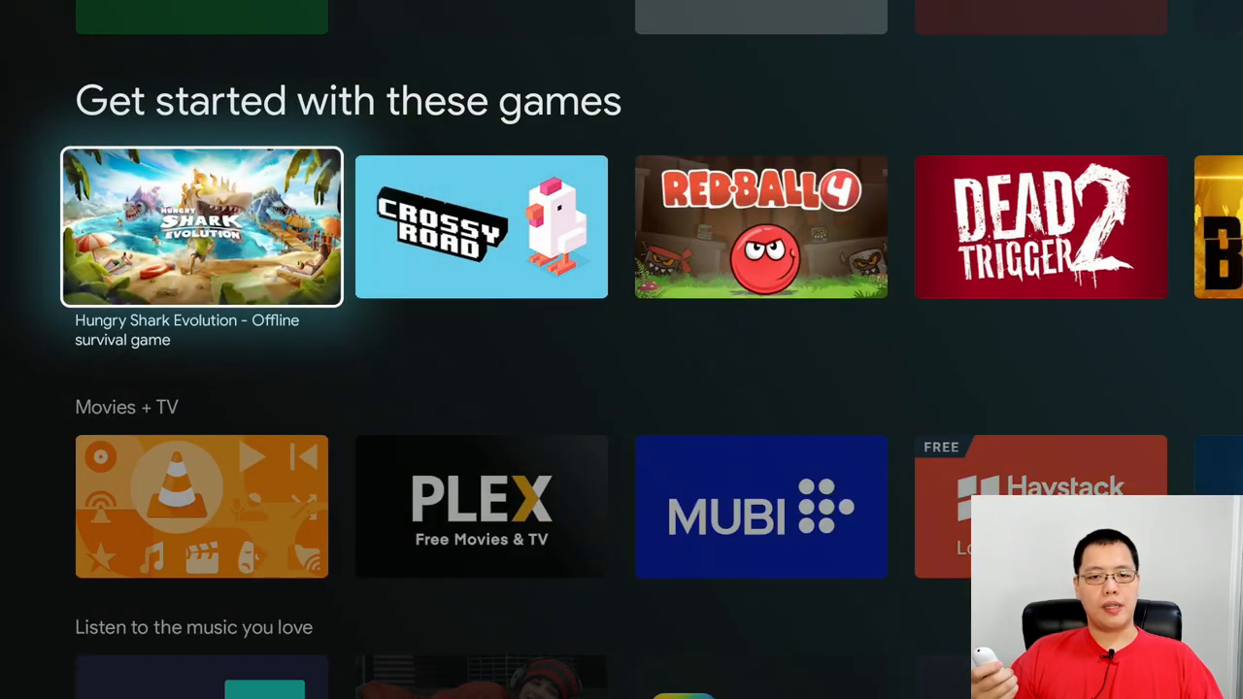
{"action": "scroll", "scroll_direction": "down", "scroll_amount": 3}
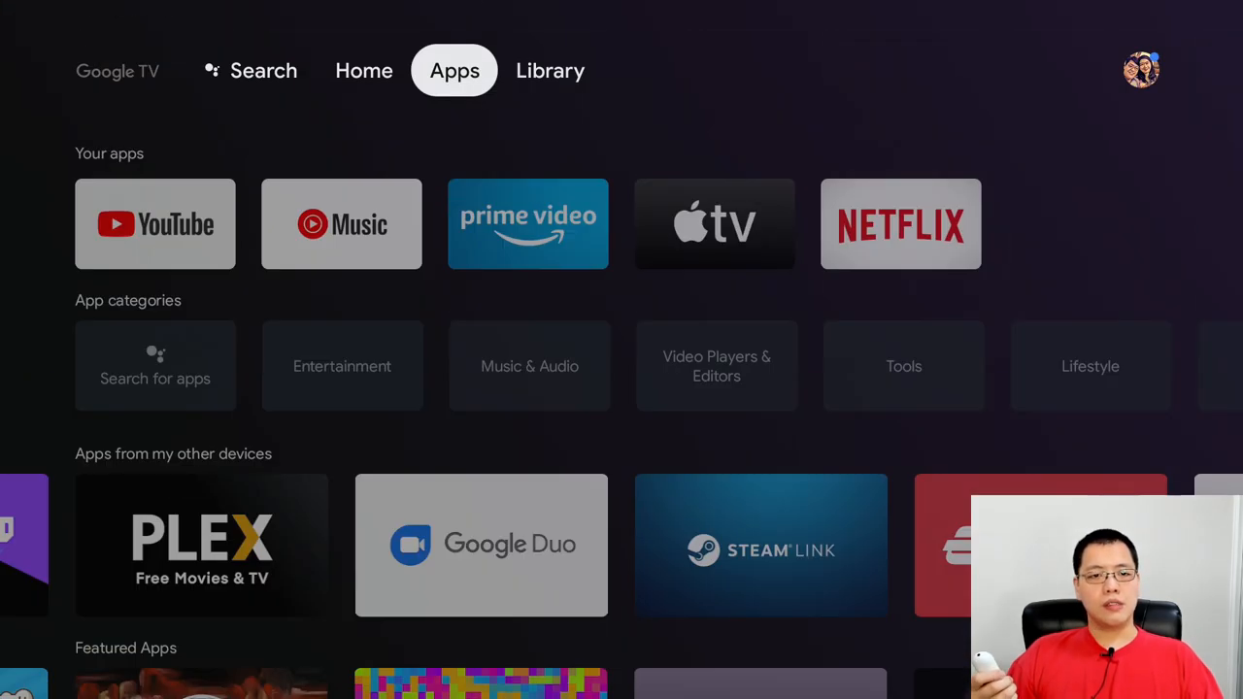
Cycle through the Home, Library and Apps tabs, then scroll Home to Your apps at Netflix
{"action": "left_click", "coordinate": [363, 70]}
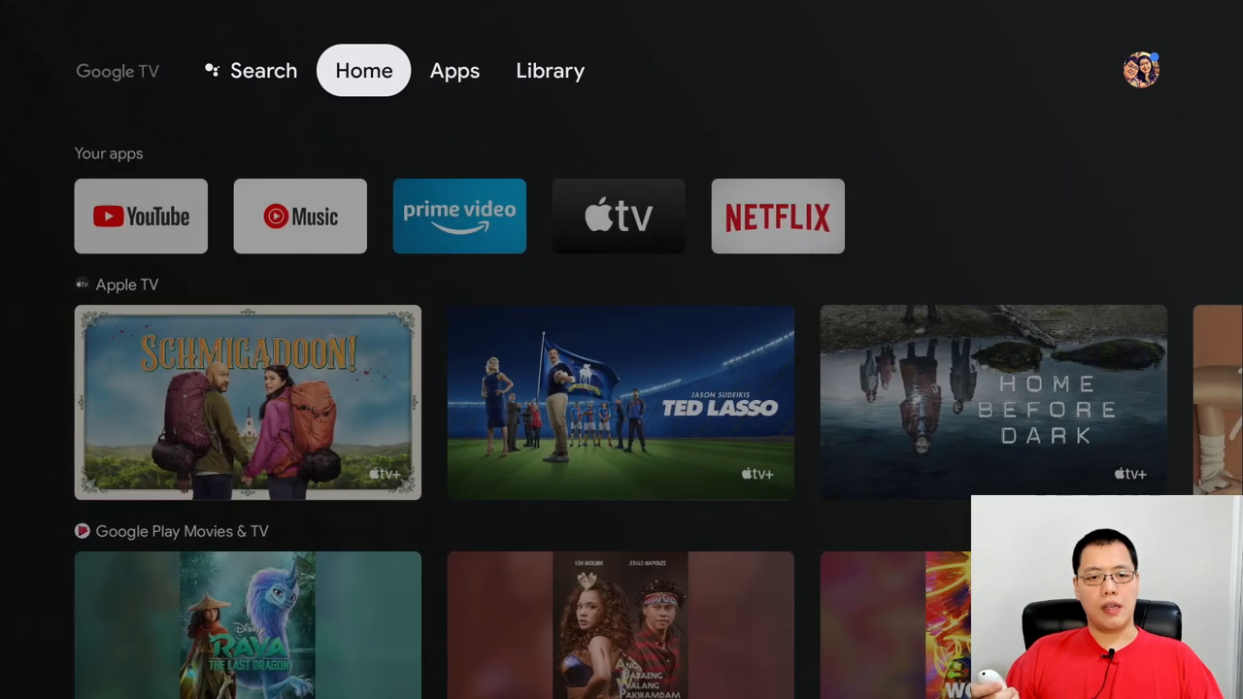
{"action": "left_click", "coordinate": [550, 70]}
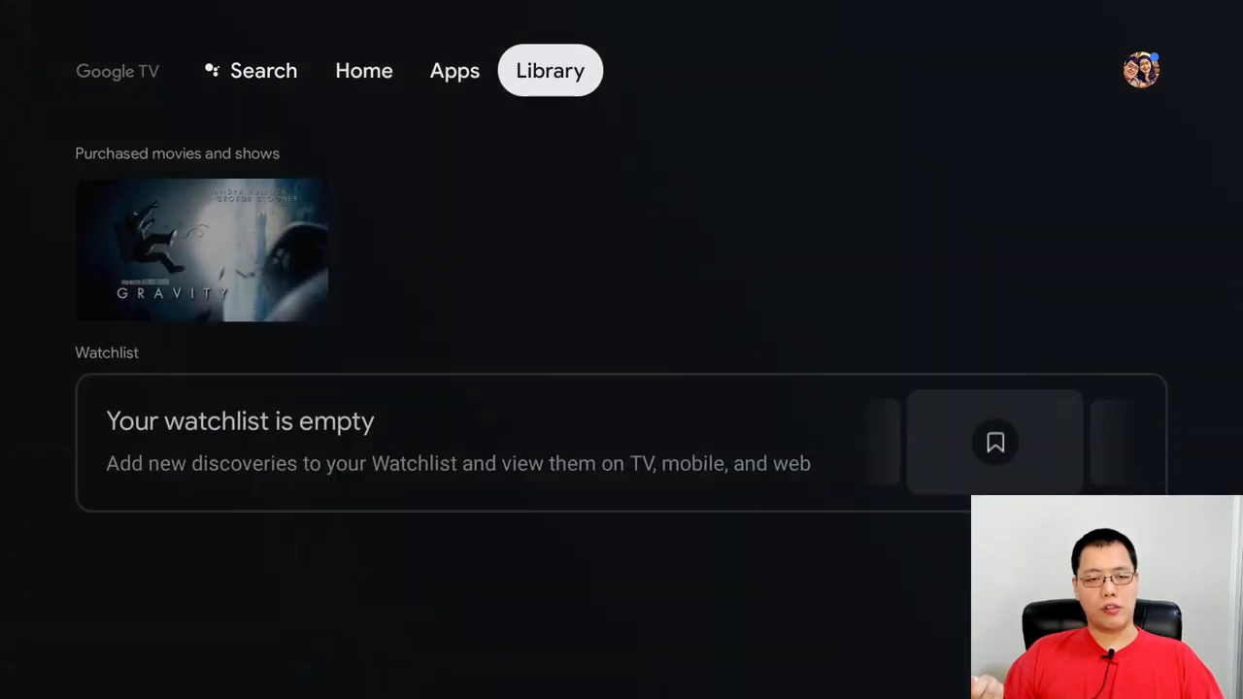
{"action": "left_click", "coordinate": [454, 70]}
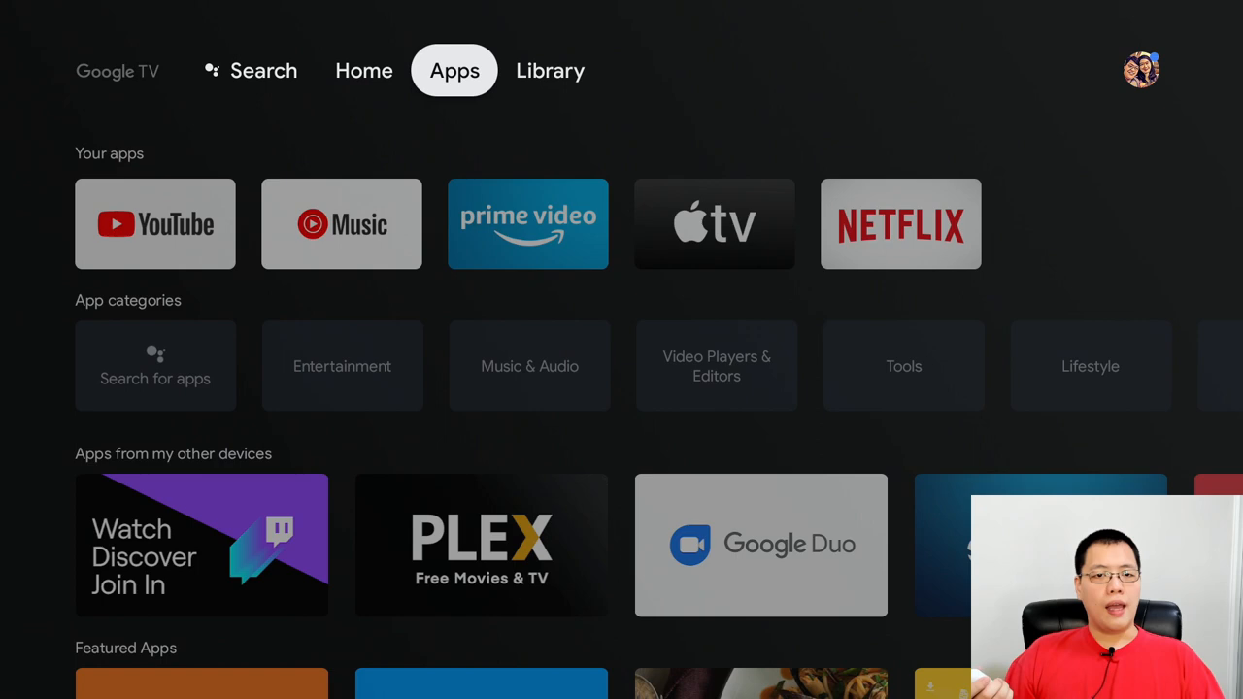
{"action": "left_click", "coordinate": [364, 70]}
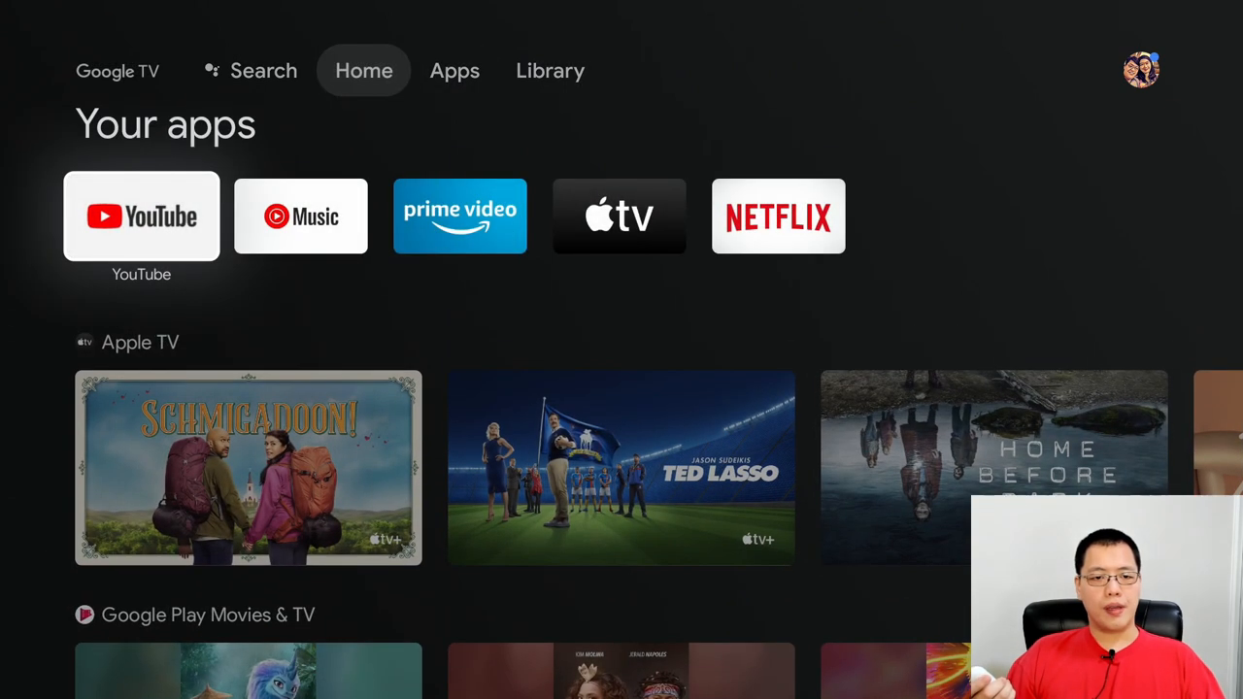
{"action": "scroll", "scroll_direction": "down", "scroll_amount": 3}
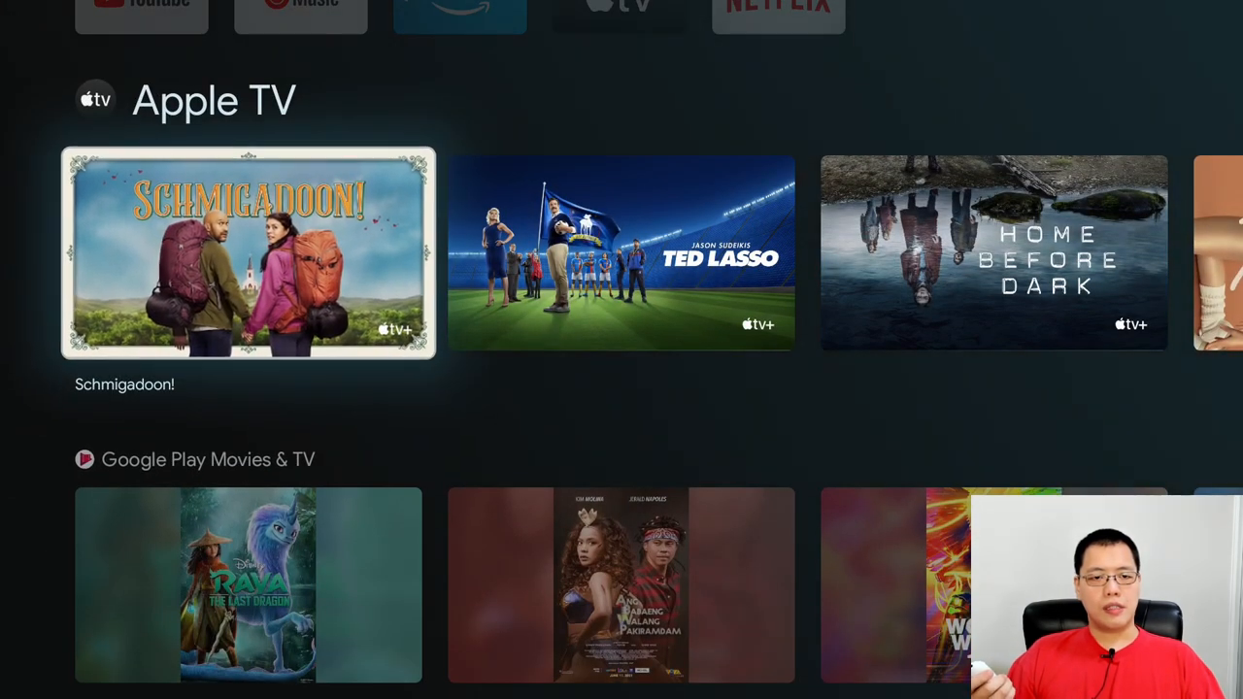
{"action": "scroll", "scroll_direction": "down", "scroll_amount": 3}
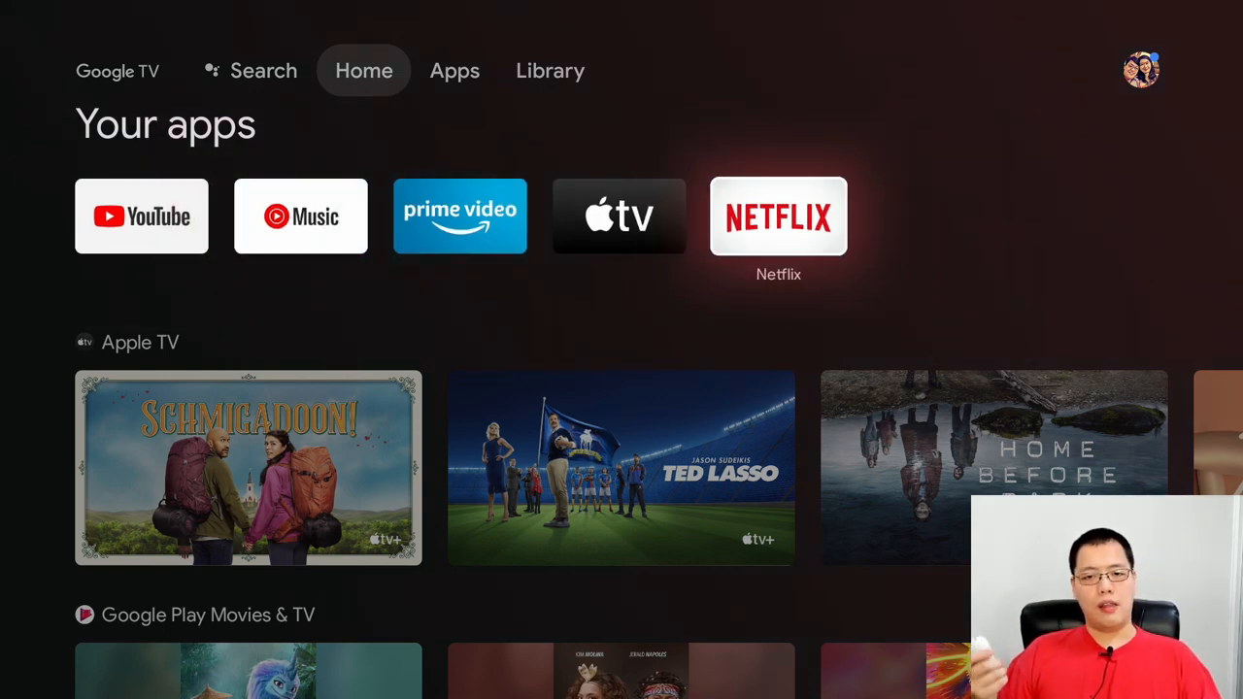
Launch Netflix, reach its sign-in password screen, then leave sign-in
{"action": "left_click", "coordinate": [778, 215]}
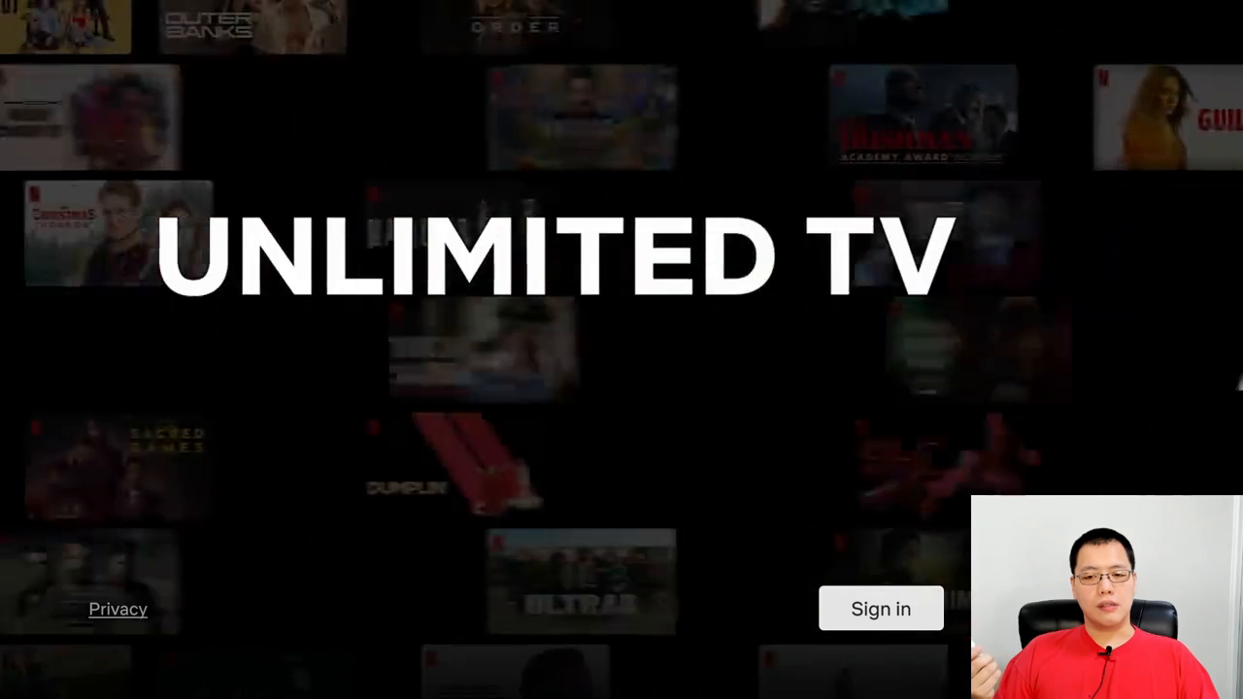
{"action": "left_click", "coordinate": [879, 608]}
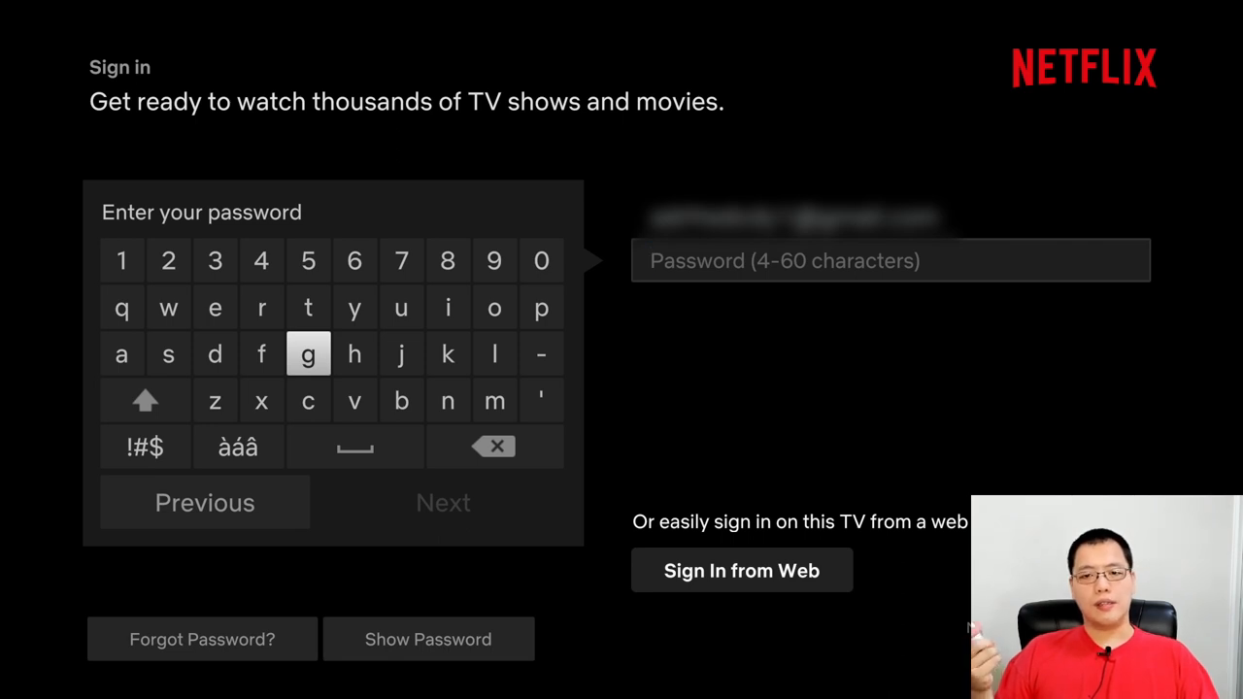
{"action": "left_click", "coordinate": [204, 502]}
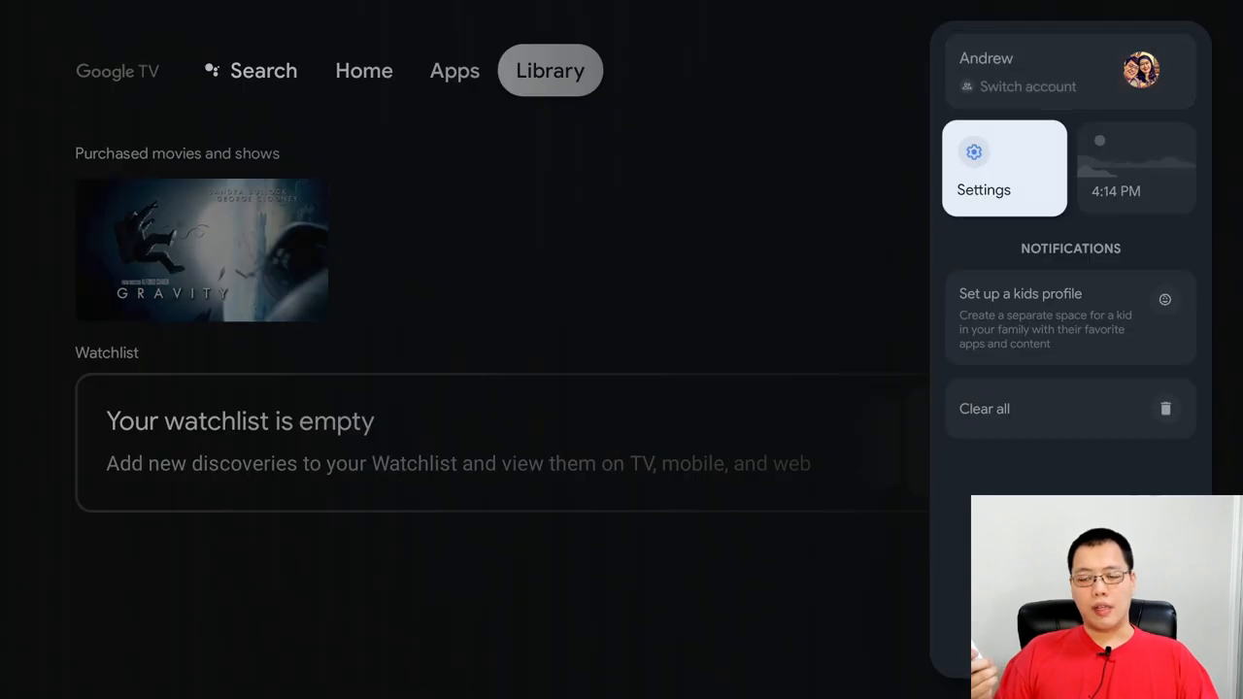
Open device settings and the main account's options, then move down the list
{"action": "left_click", "coordinate": [983, 167]}
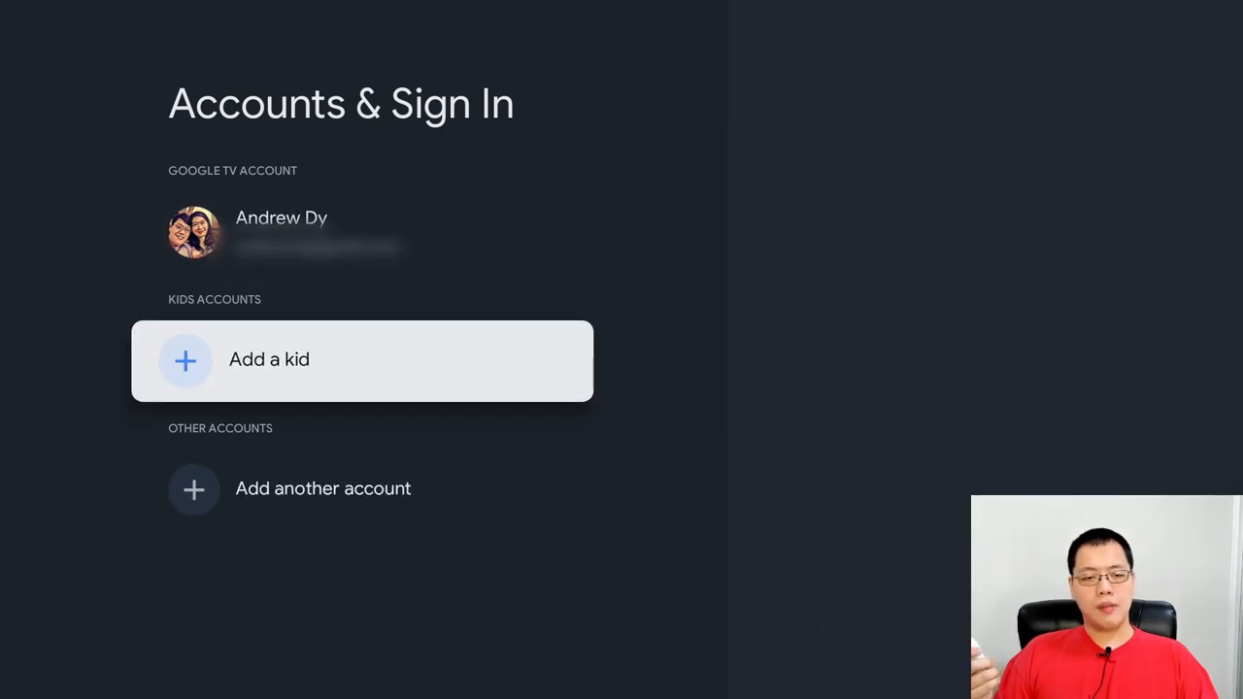
{"action": "left_click", "coordinate": [281, 231]}
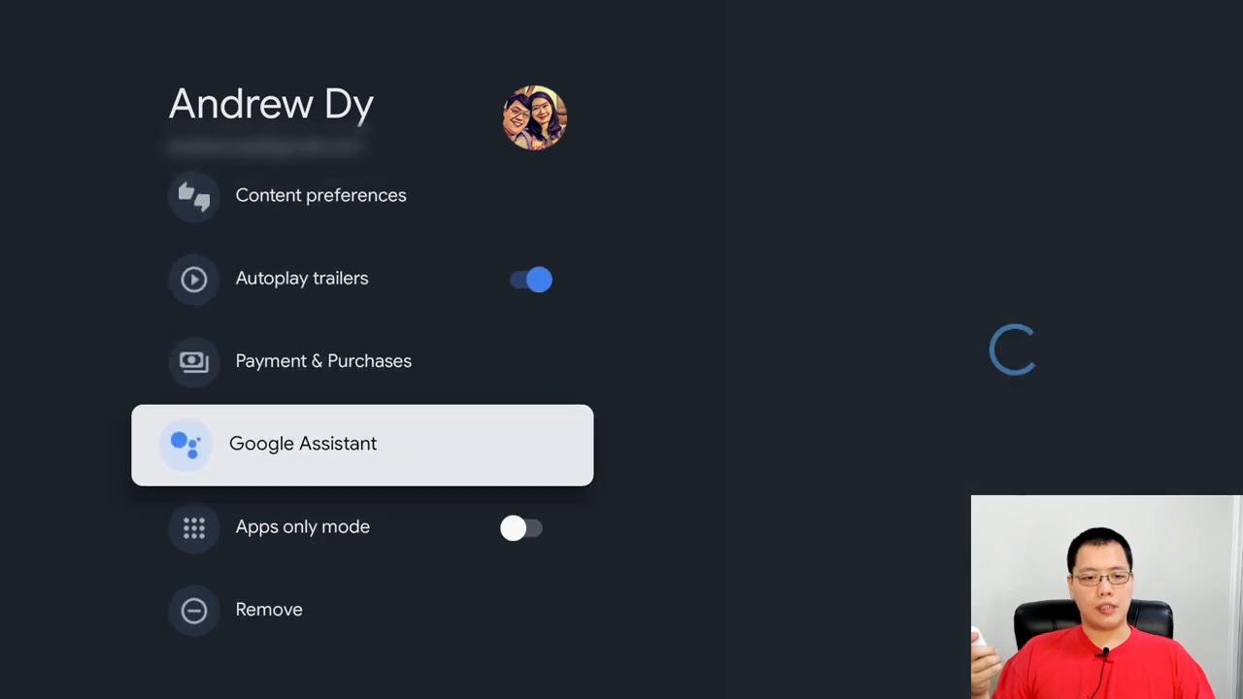
{"action": "key", "text": "Down"}
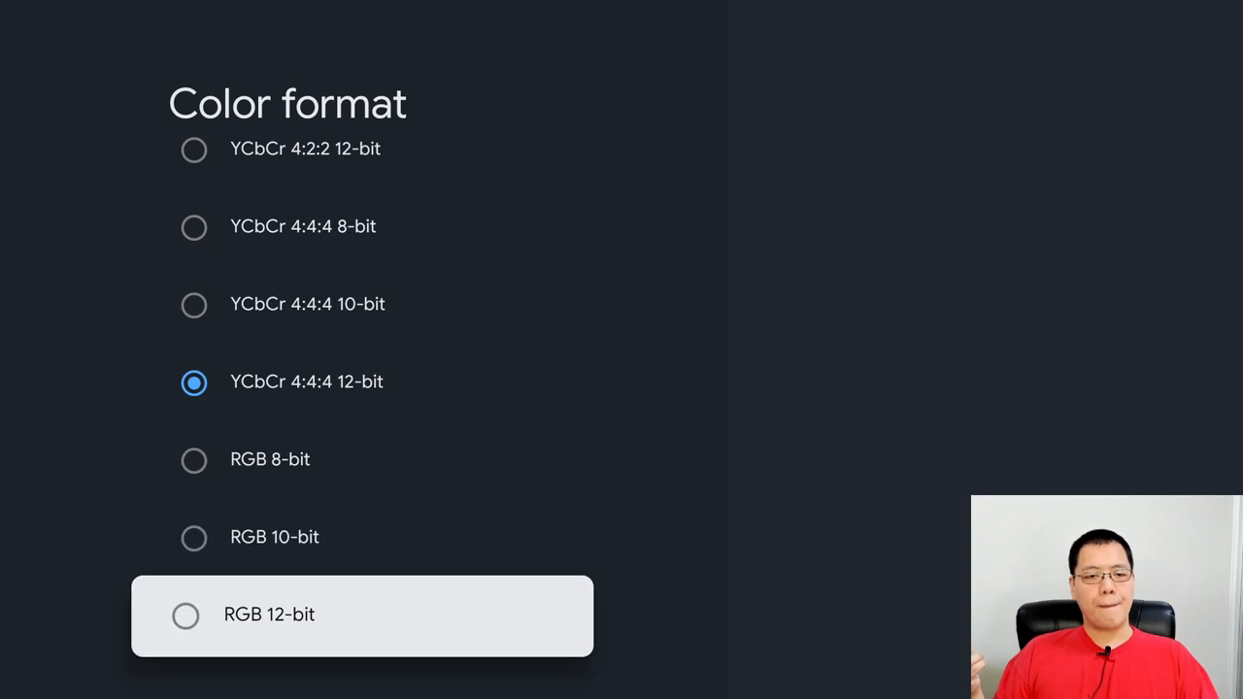
Return from the Color format options to the main Settings categories
{"action": "key", "text": "Back"}
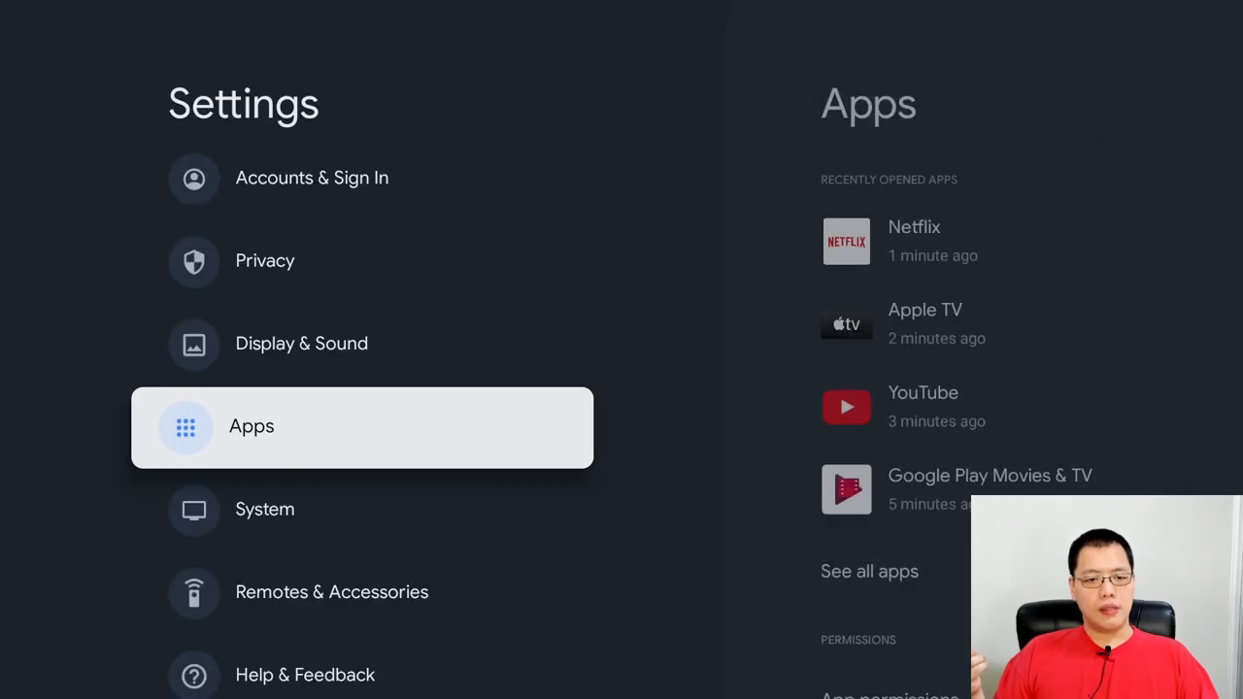
Open the System settings pages and scroll through About, Date & Time, Language and Storage
{"action": "left_click", "coordinate": [264, 509]}
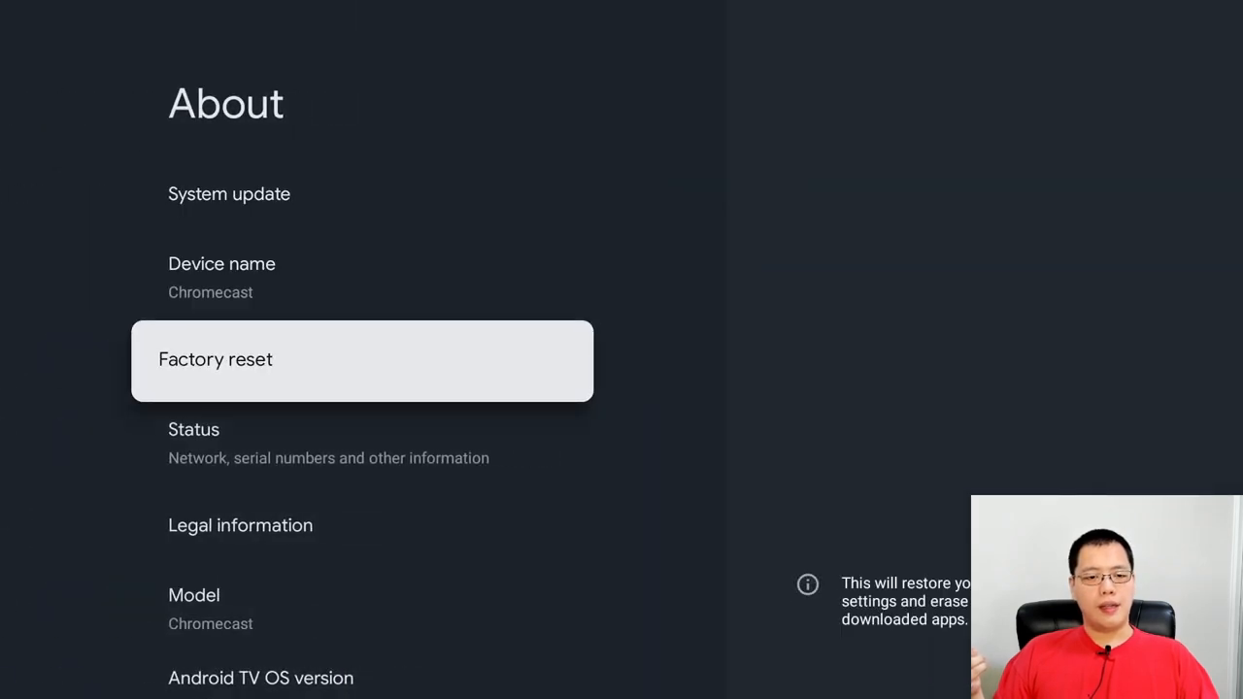
{"action": "scroll", "scroll_direction": "down", "scroll_amount": 3}
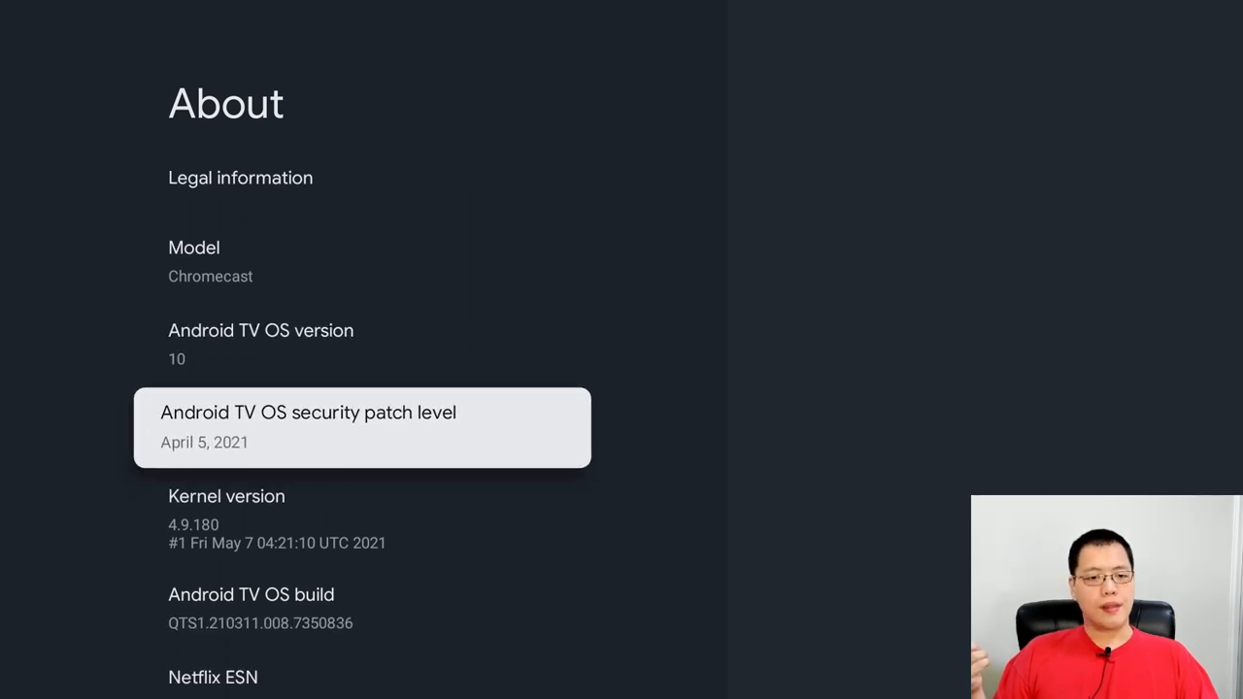
{"action": "scroll", "scroll_direction": "down", "scroll_amount": 3}
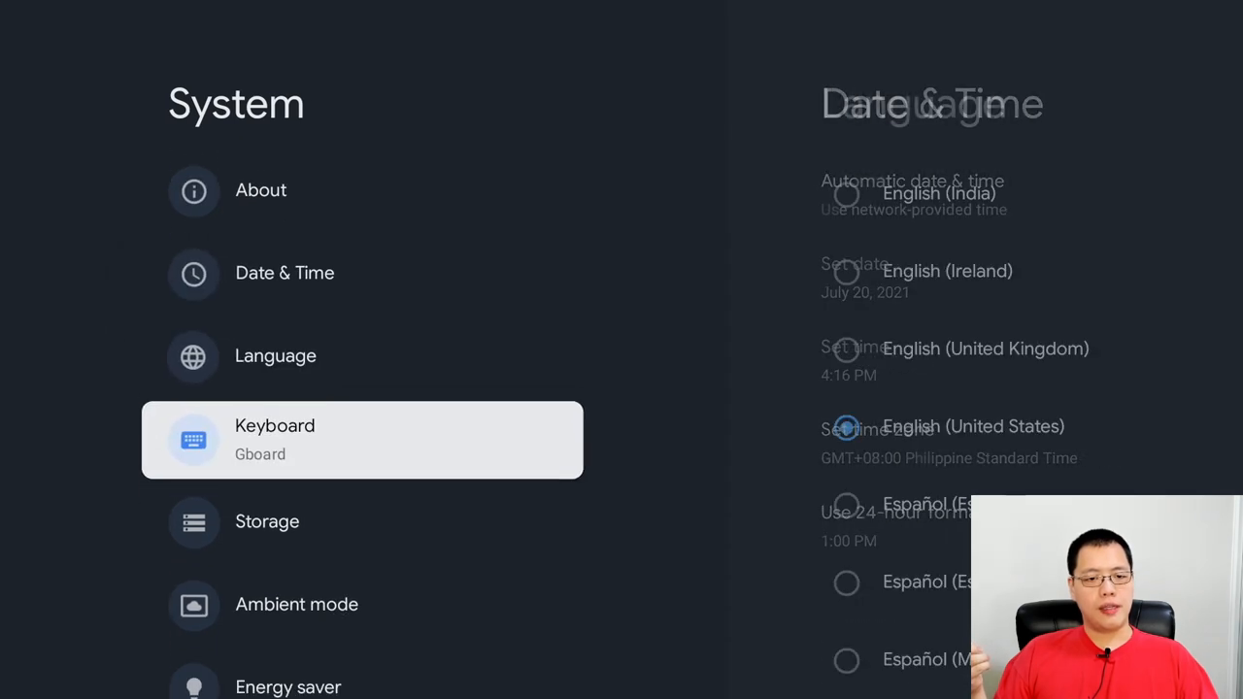
{"action": "scroll", "scroll_direction": "down", "scroll_amount": 3}
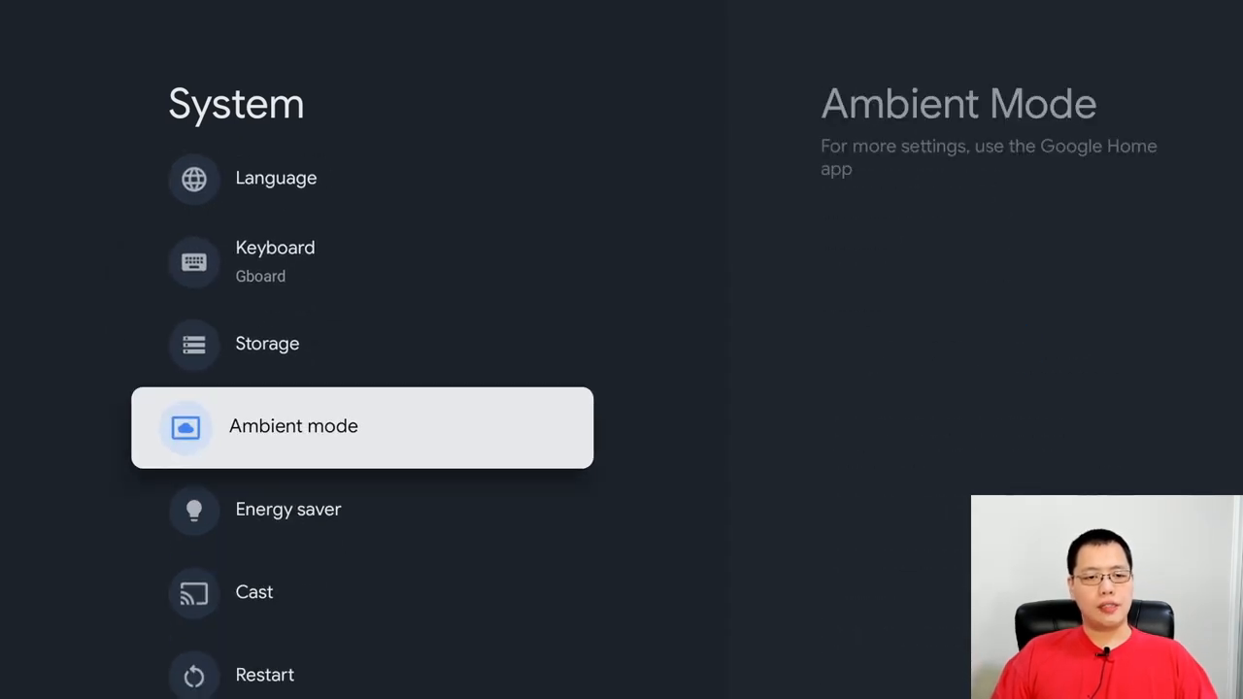
{"action": "scroll", "scroll_direction": "down", "scroll_amount": 3}
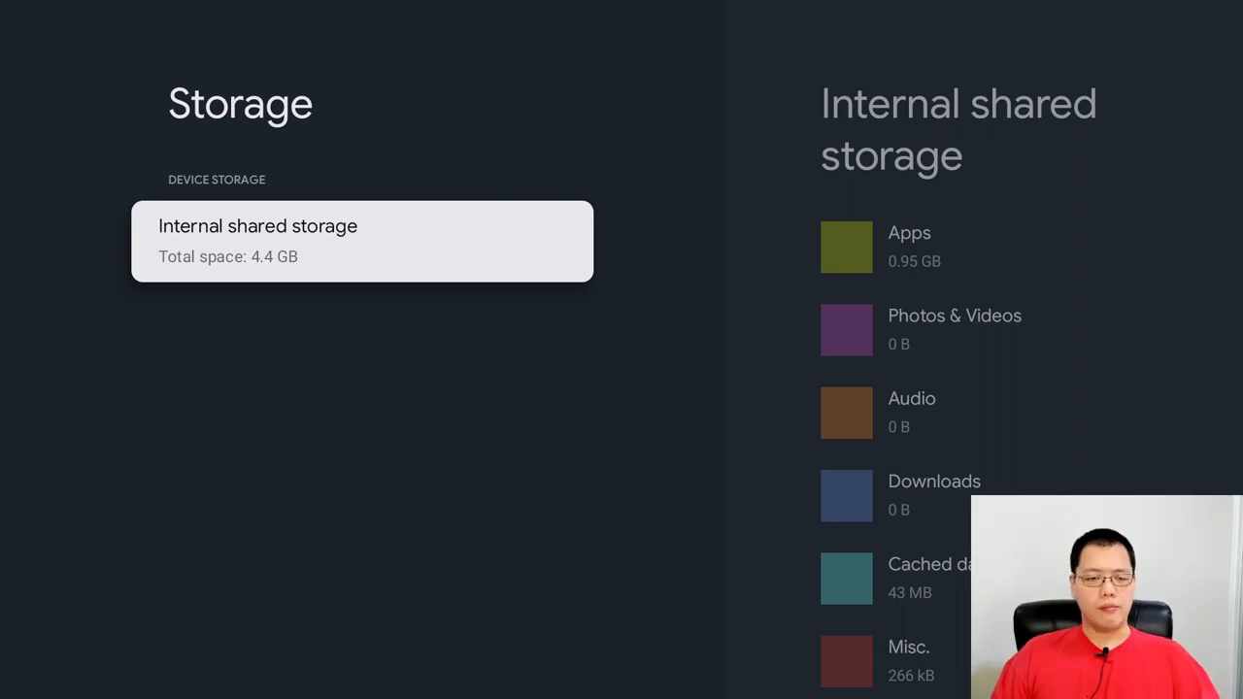
View the internal shared storage breakdown: 4.4 GB total, apps using 0.95 GB
{"action": "left_click", "coordinate": [361, 241]}
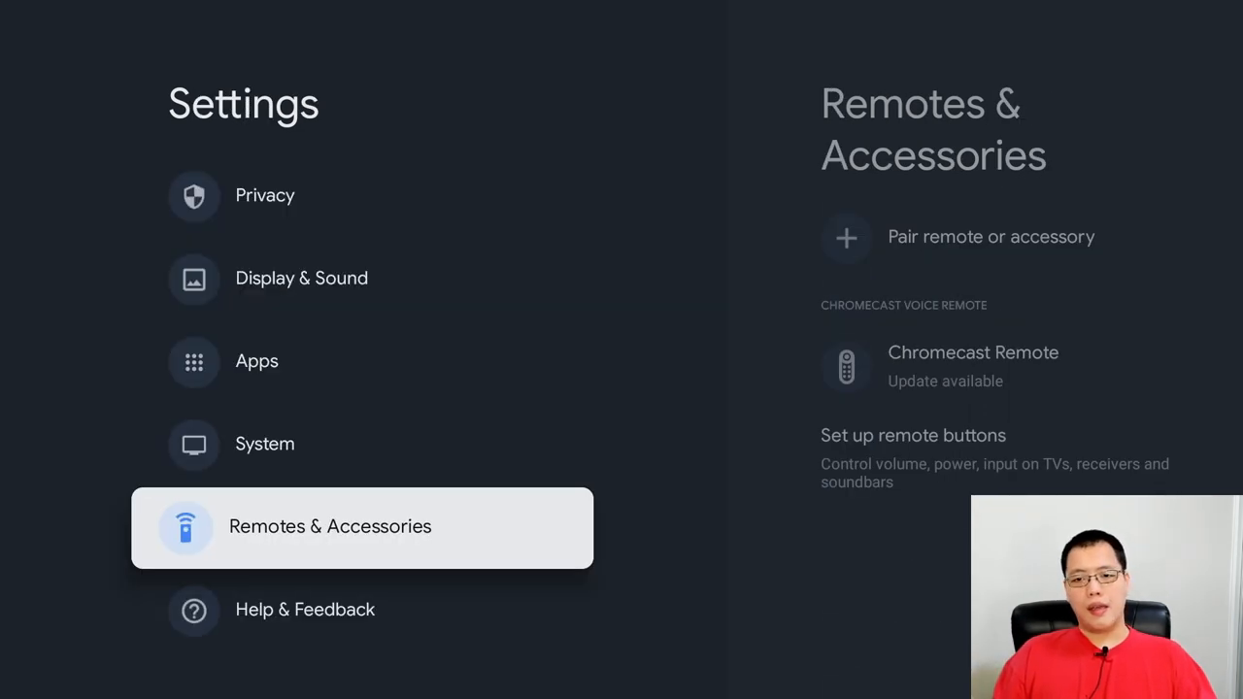
Inspect the Chromecast Remote under Remotes & Accessories: update available, battery Good, firmware 22.2
{"action": "left_click", "coordinate": [330, 526]}
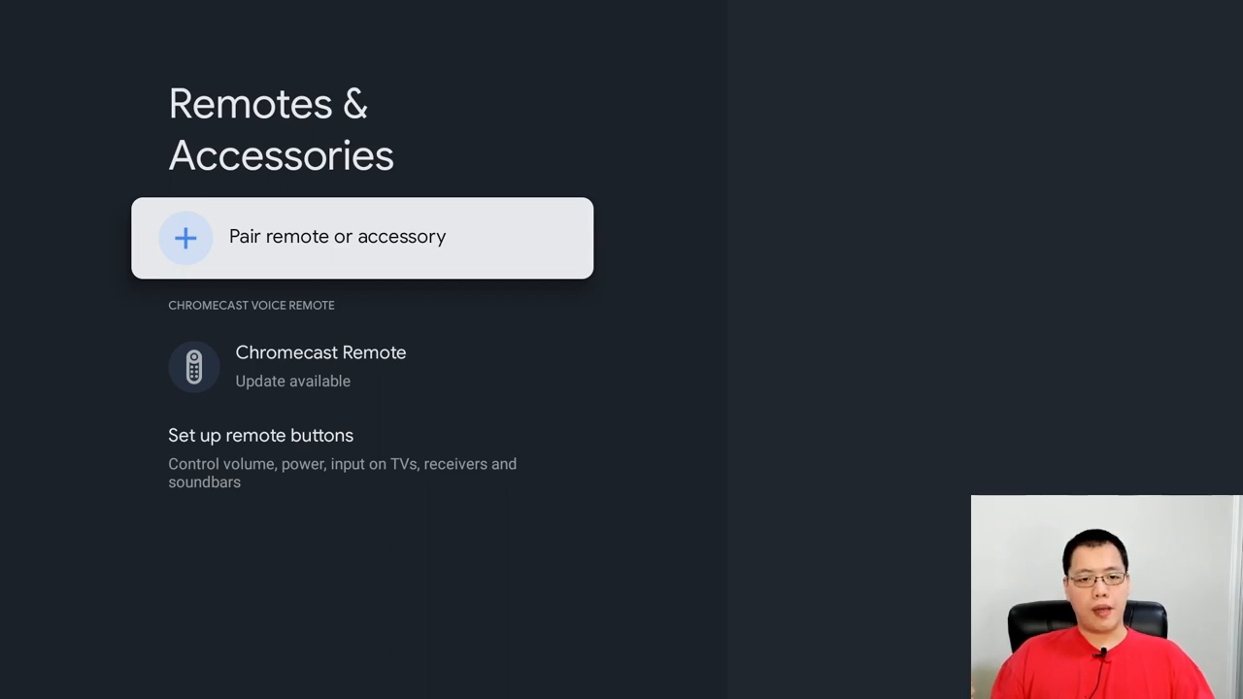
{"action": "left_click", "coordinate": [337, 236]}
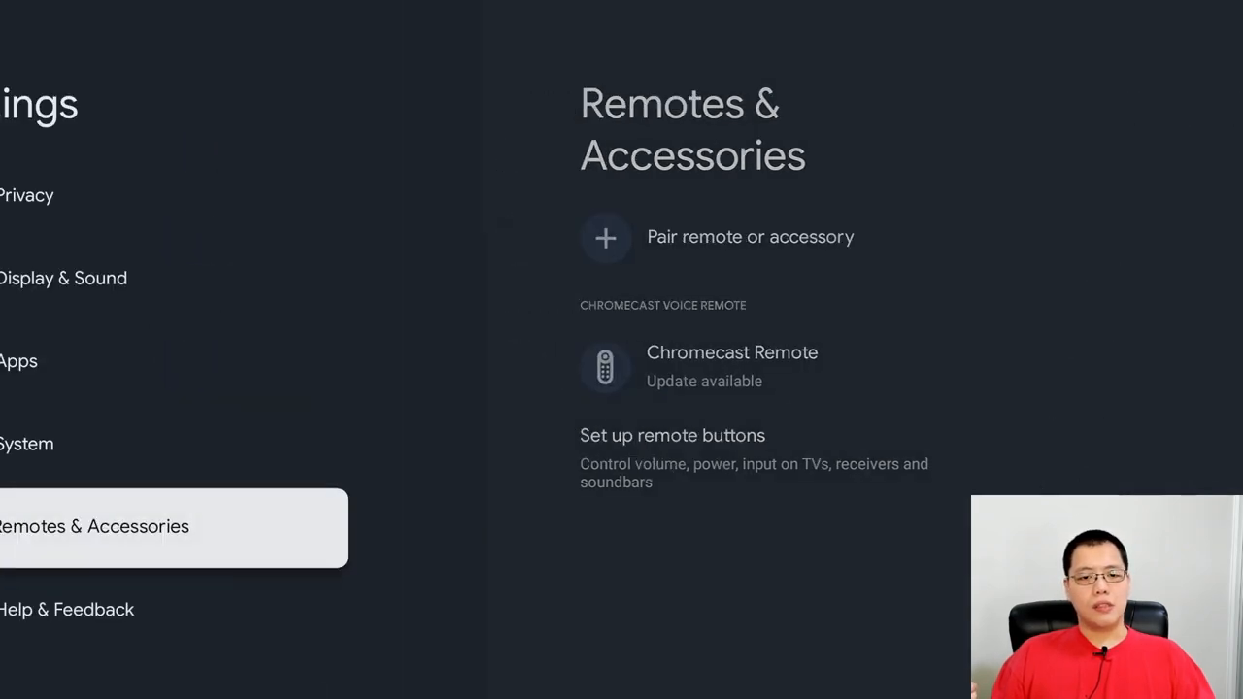
{"action": "left_click", "coordinate": [732, 367]}
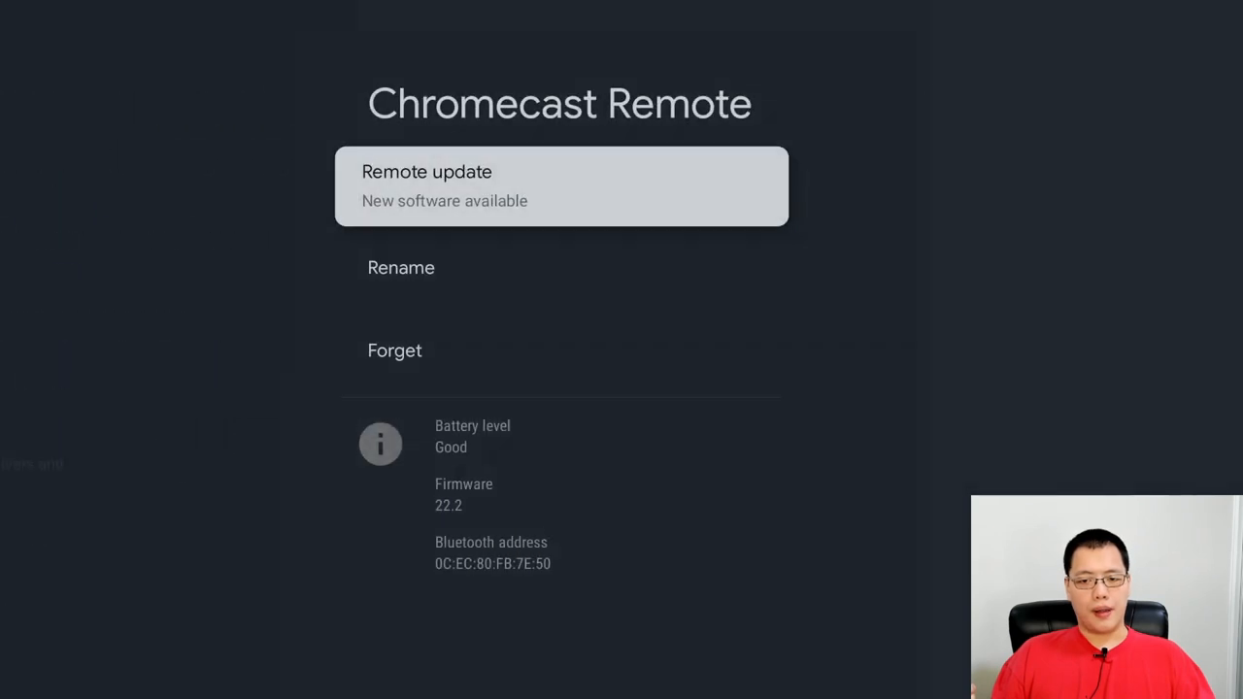
{"action": "key", "text": "Down"}
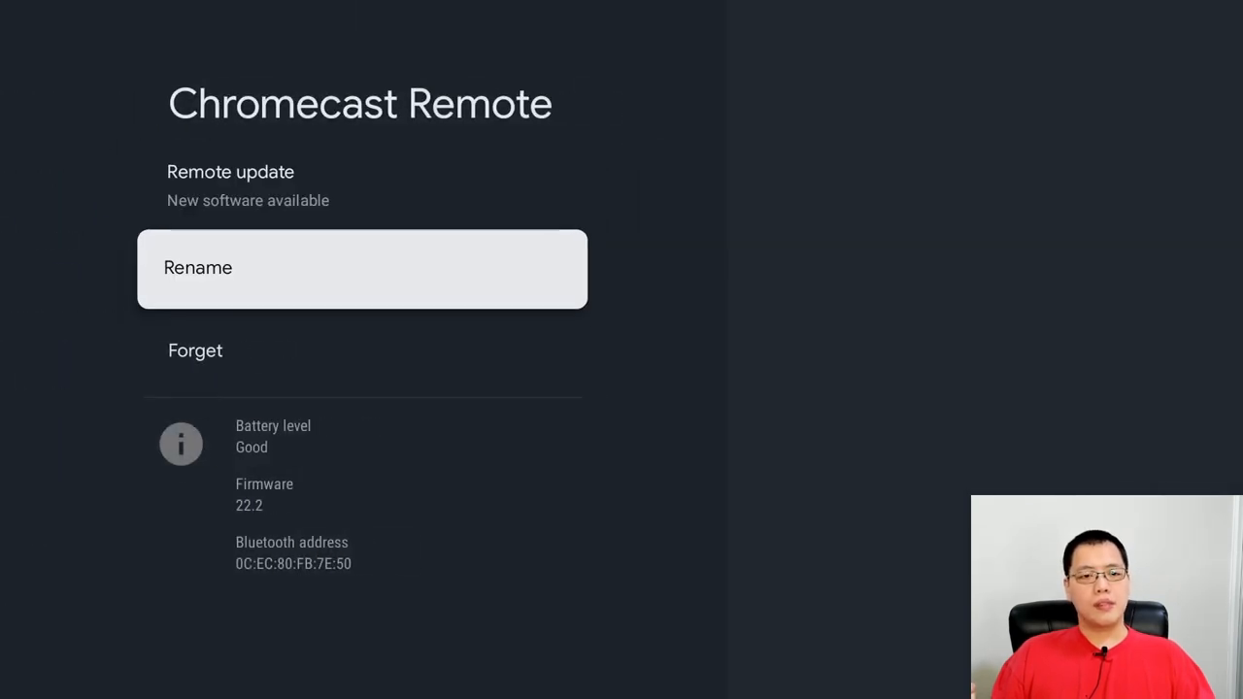
{"action": "key", "text": "up"}
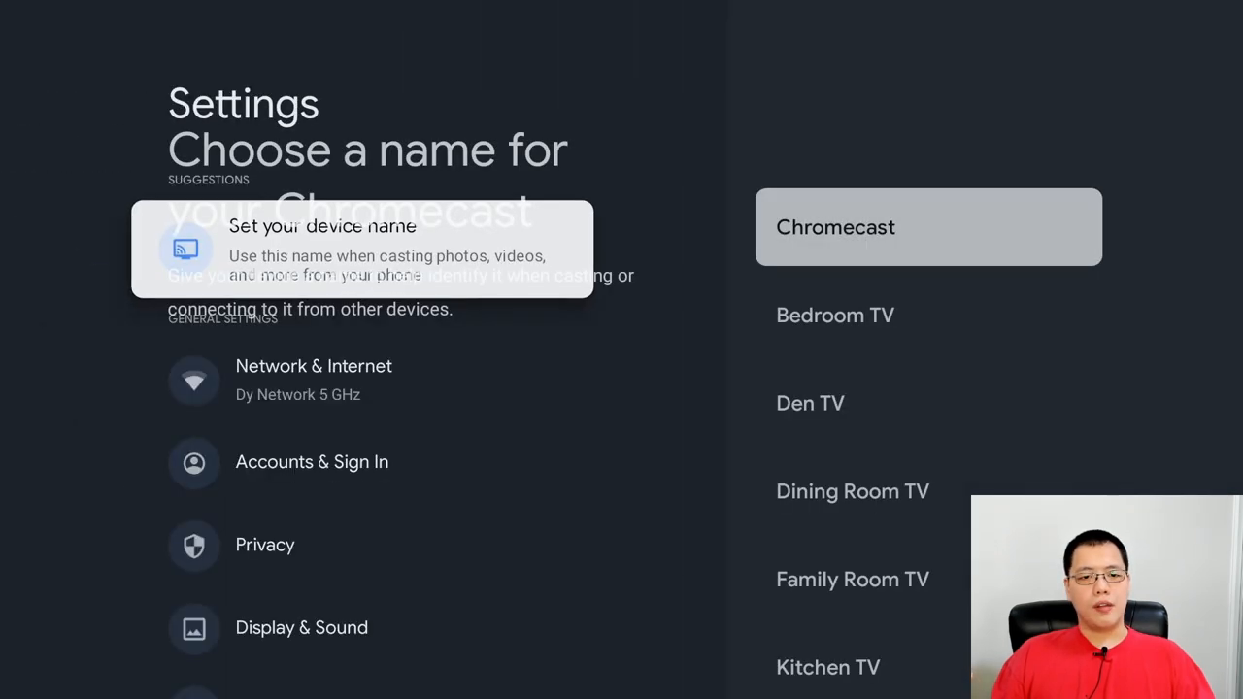
Scroll the device name suggestions down to Living Room TV and the custom-name option
{"action": "scroll", "scroll_direction": "down", "scroll_amount": 3}
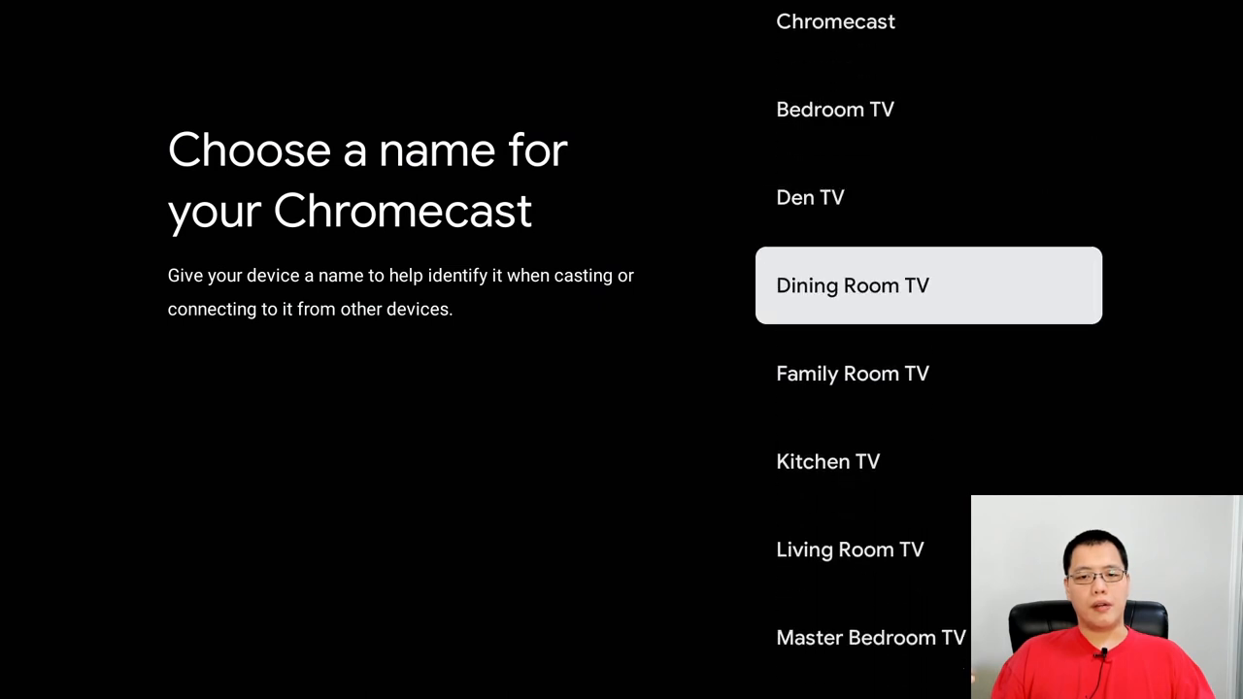
{"action": "scroll", "scroll_direction": "down", "scroll_amount": 3}
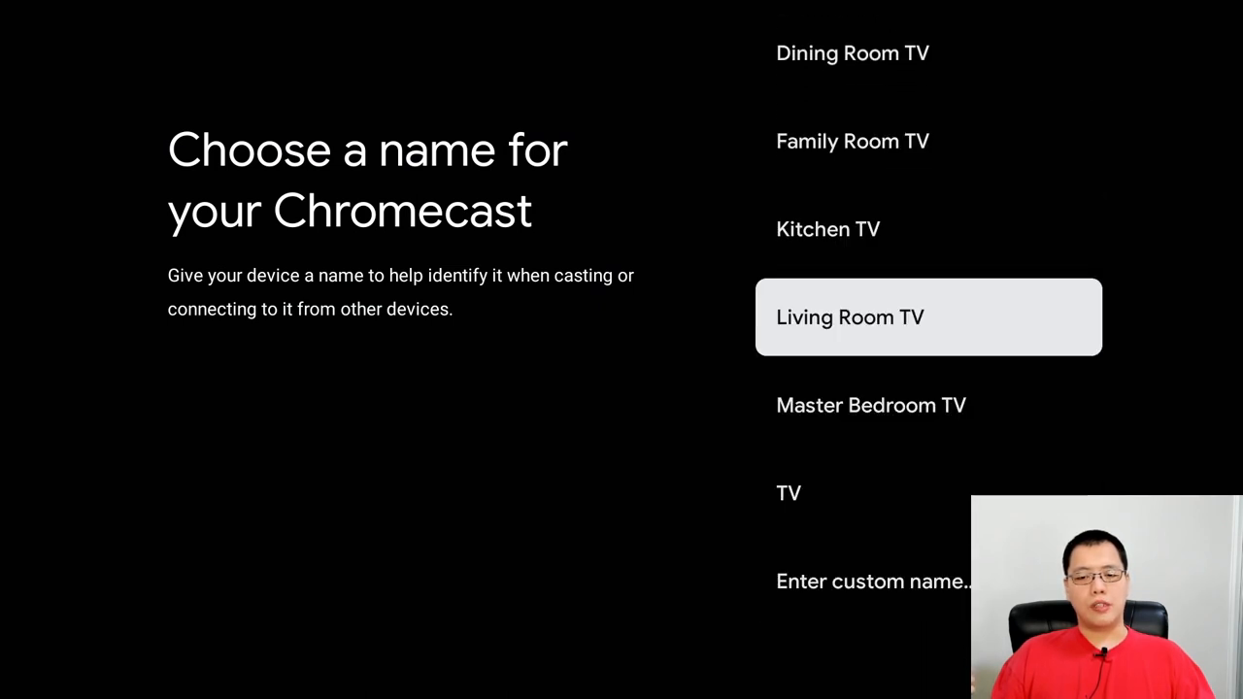